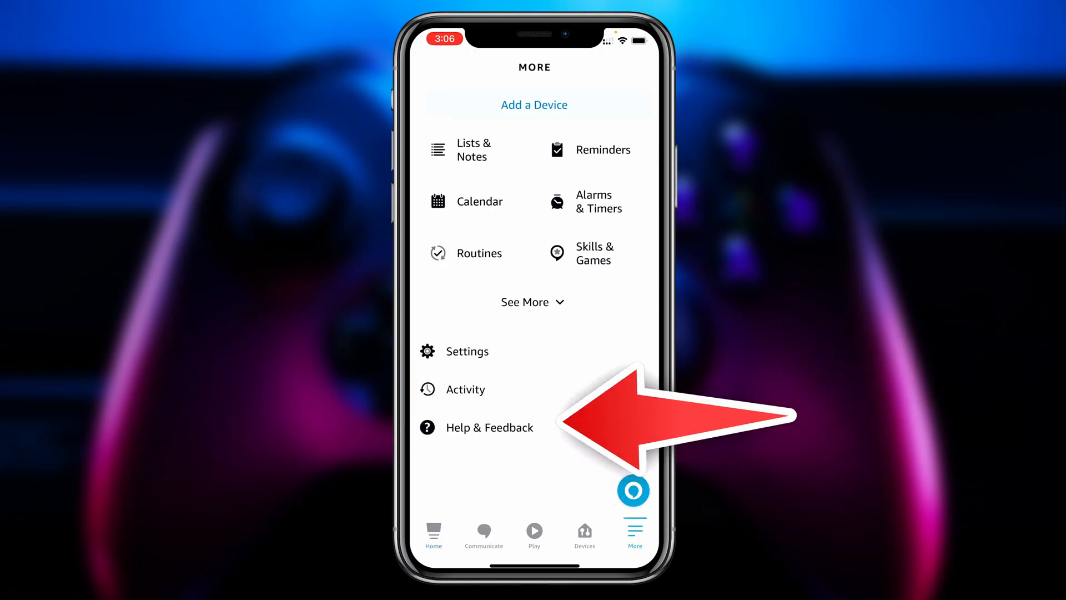
# Step: Start a new routine from Routines and name it 'Game Time'
pyautogui.click(478, 252)
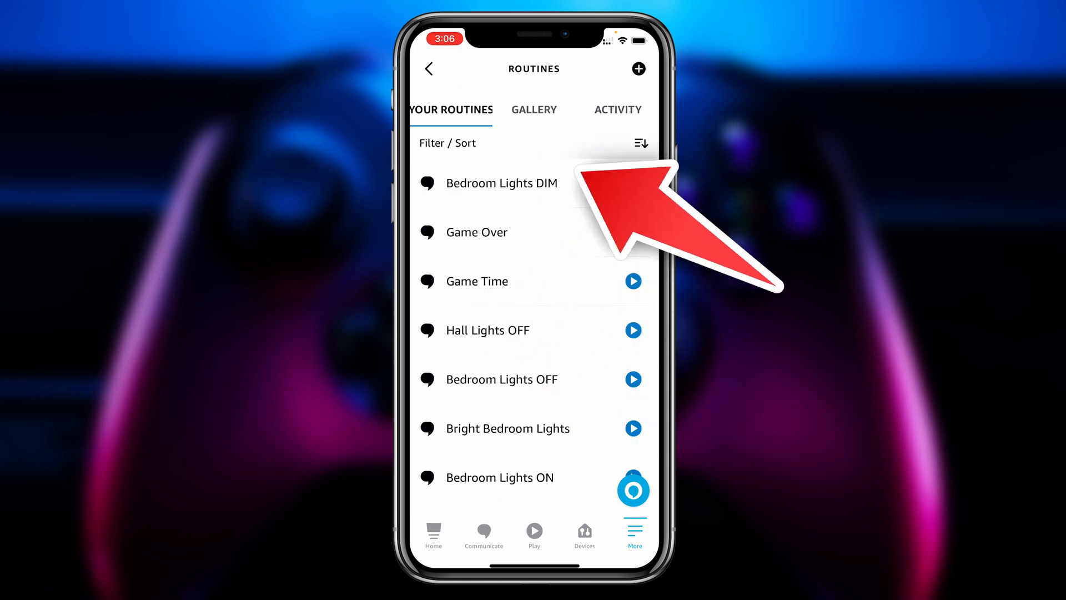
pyautogui.click(638, 69)
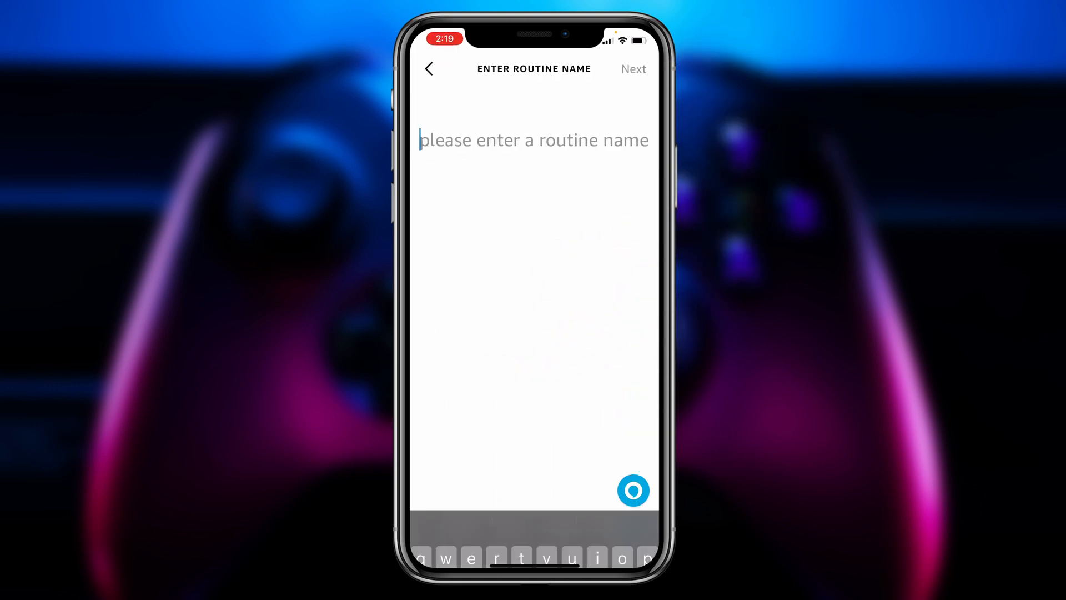
pyautogui.write('Game Time')
pyautogui.write('Its')
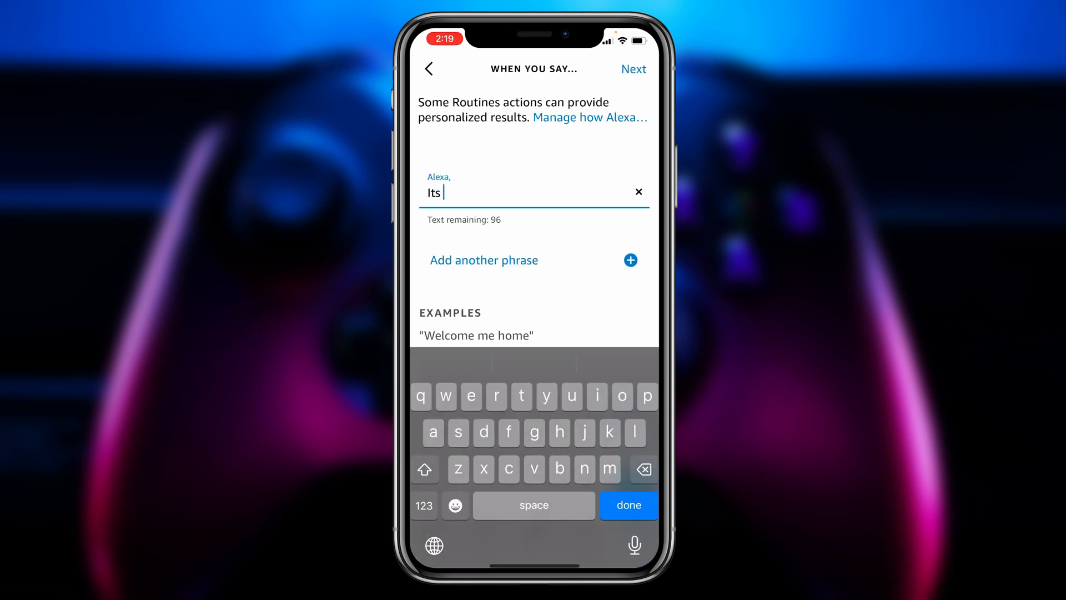
# Step: Set the first trigger phrase to 'Game Time', replacing the mistyped lowercase version
pyautogui.write('game time')
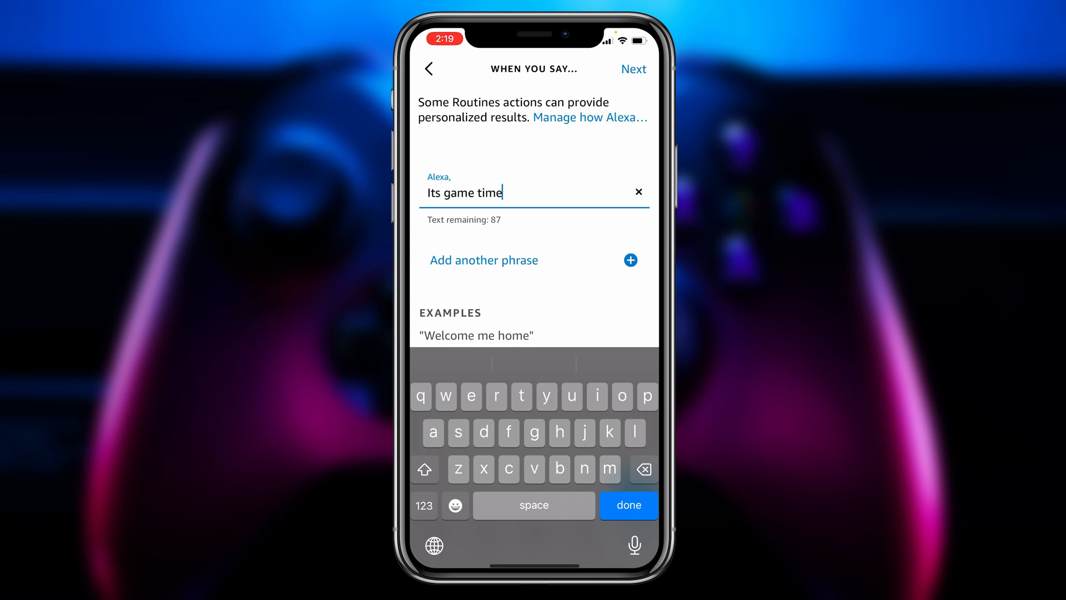
pyautogui.click(637, 192)
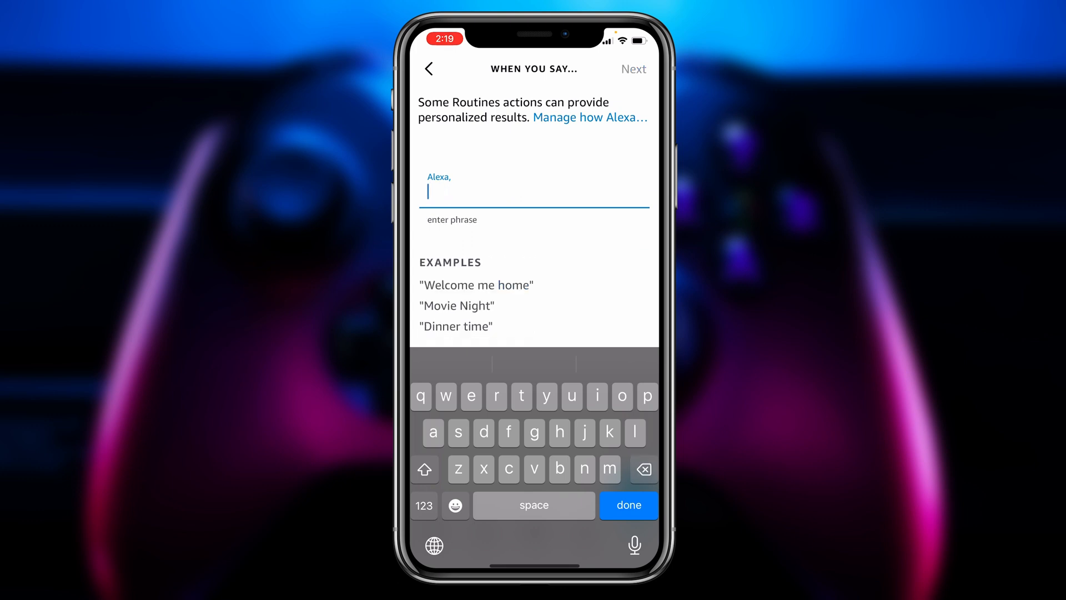
pyautogui.write('Game Time')
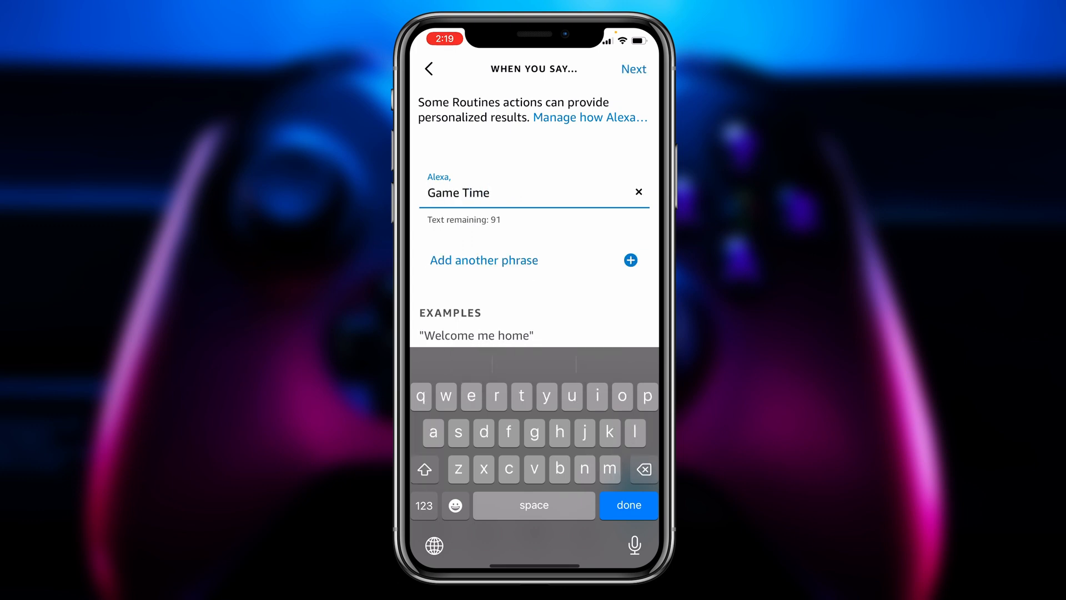
# Step: Add the second trigger phrase 'It's Game Time' and continue to the routine's actions
pyautogui.click(483, 259)
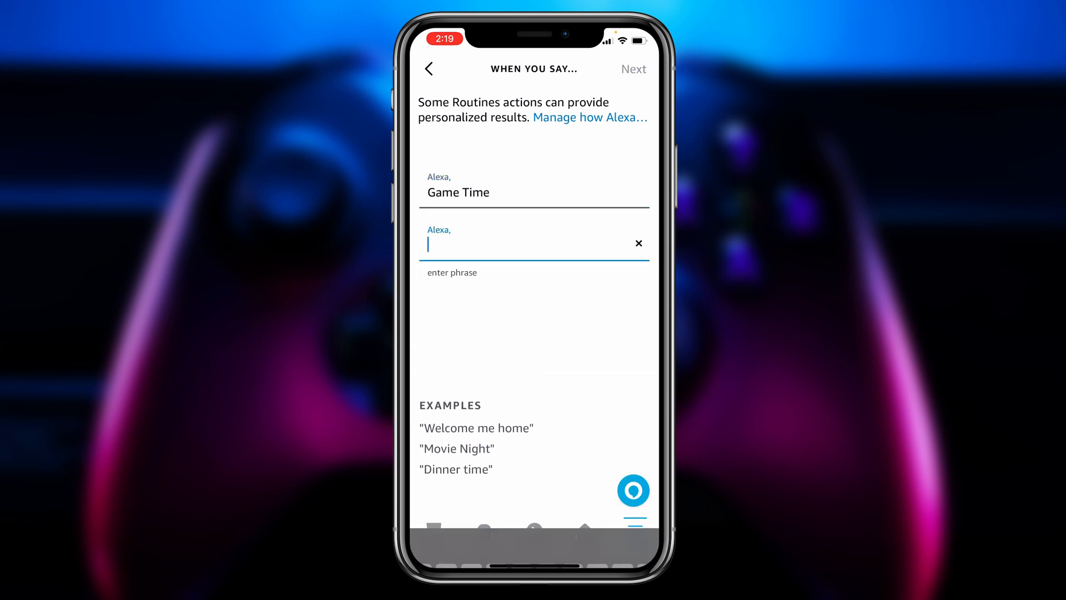
pyautogui.click(531, 245)
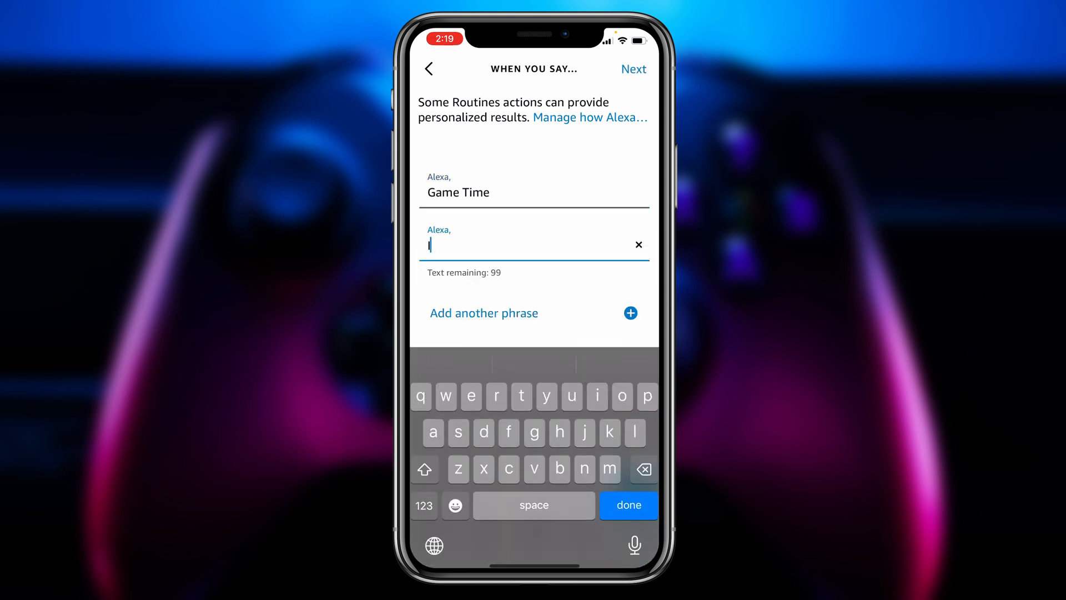
pyautogui.write('It')
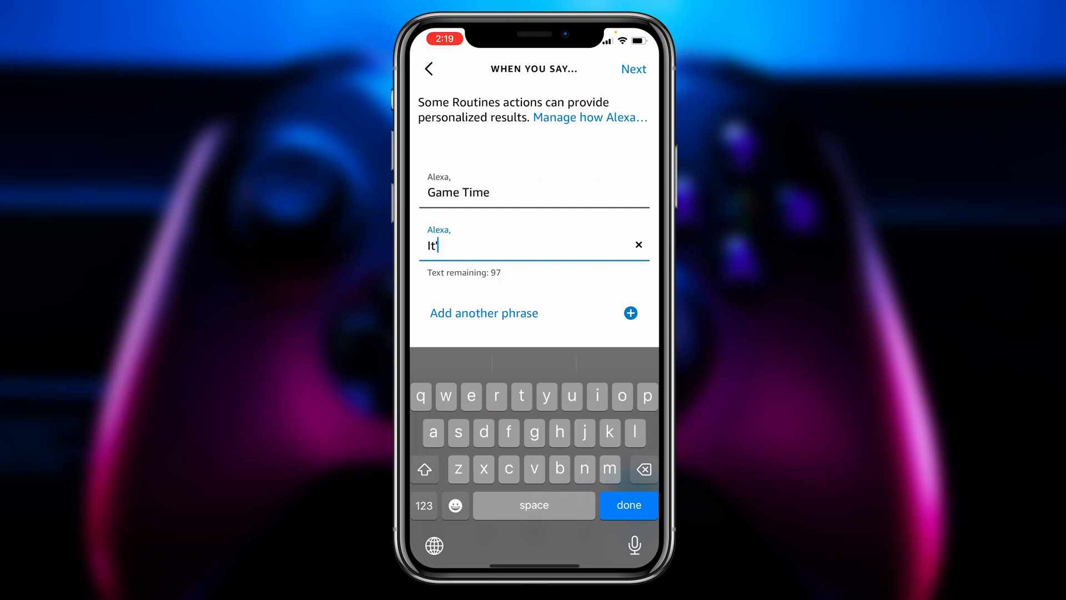
pyautogui.write("'s Game")
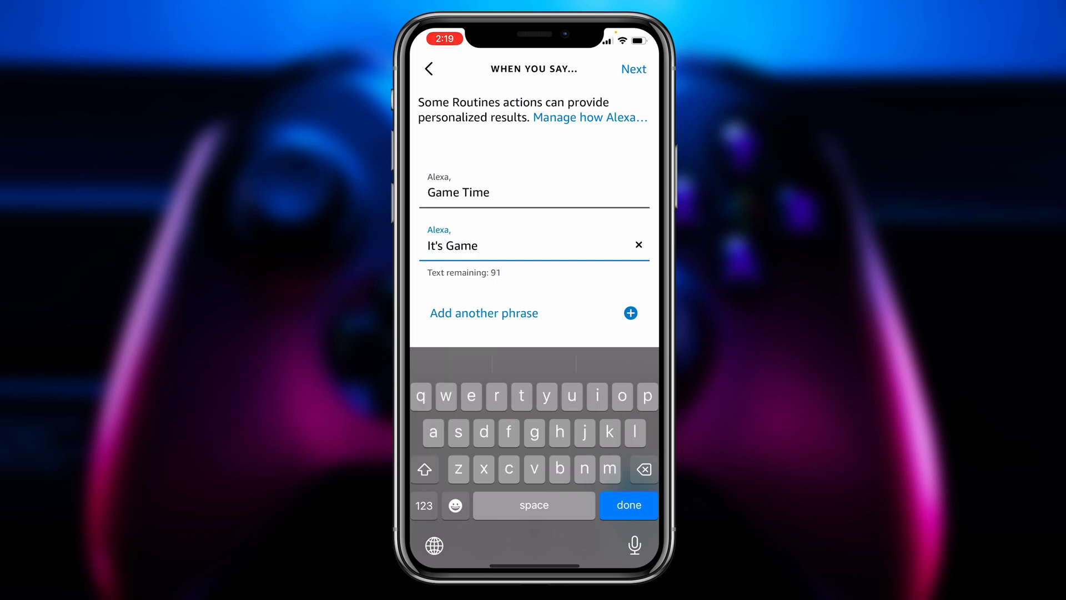
pyautogui.click(626, 505)
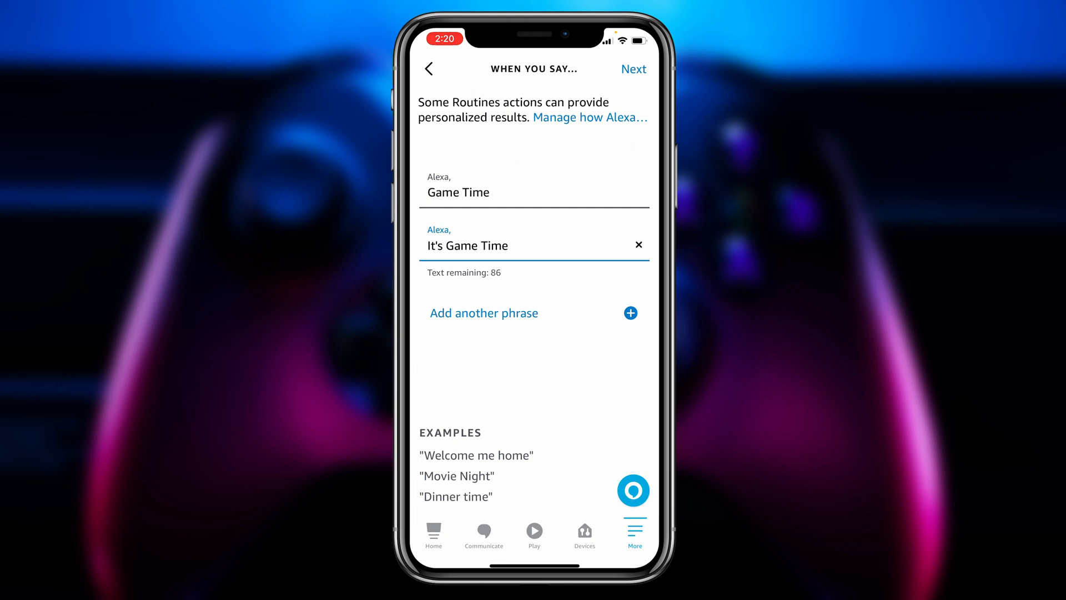
pyautogui.click(631, 68)
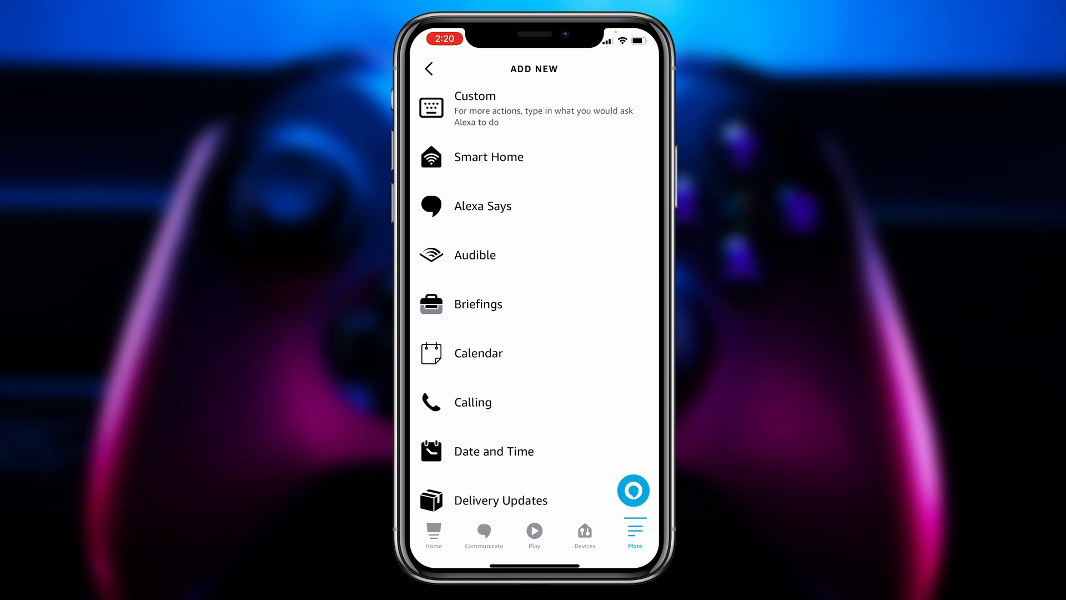
# Step: Add a Fire TV action that powers on Brian's TV
pyautogui.scroll(-3)
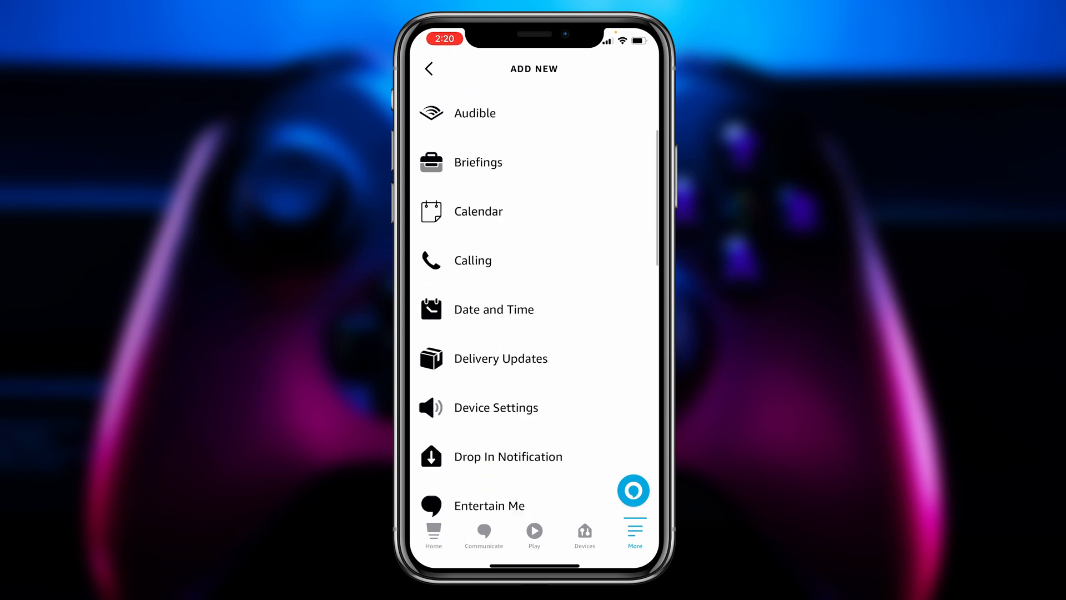
pyautogui.scroll(-3)
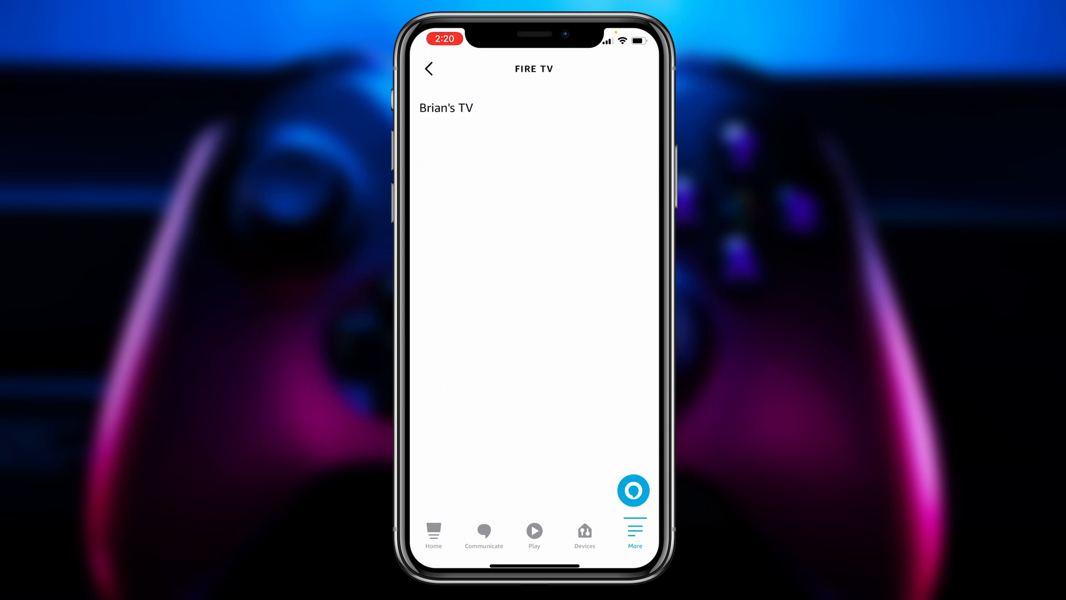
pyautogui.click(445, 108)
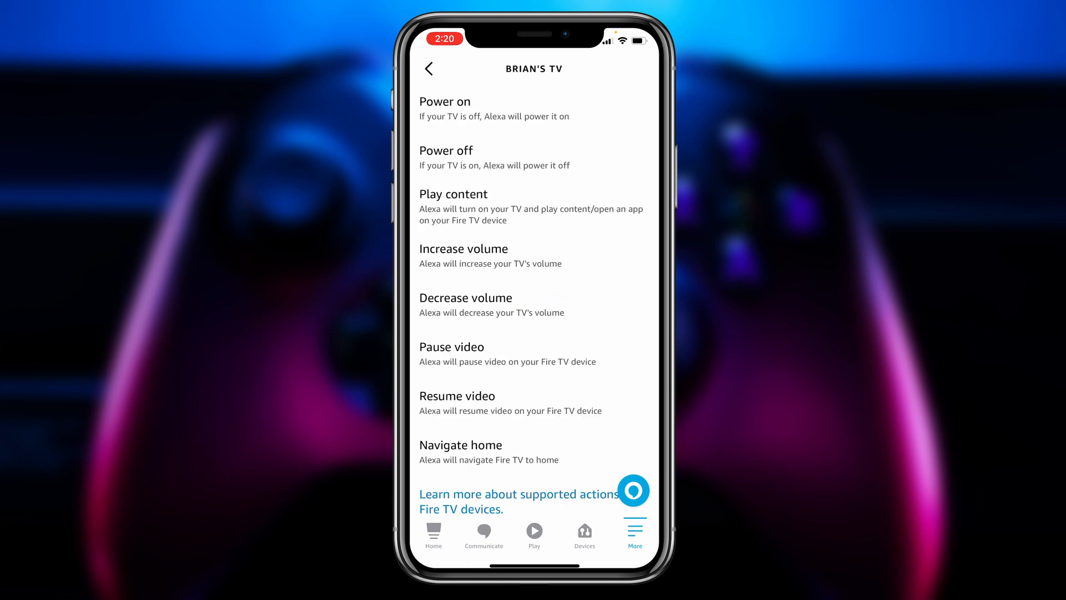
pyautogui.click(445, 101)
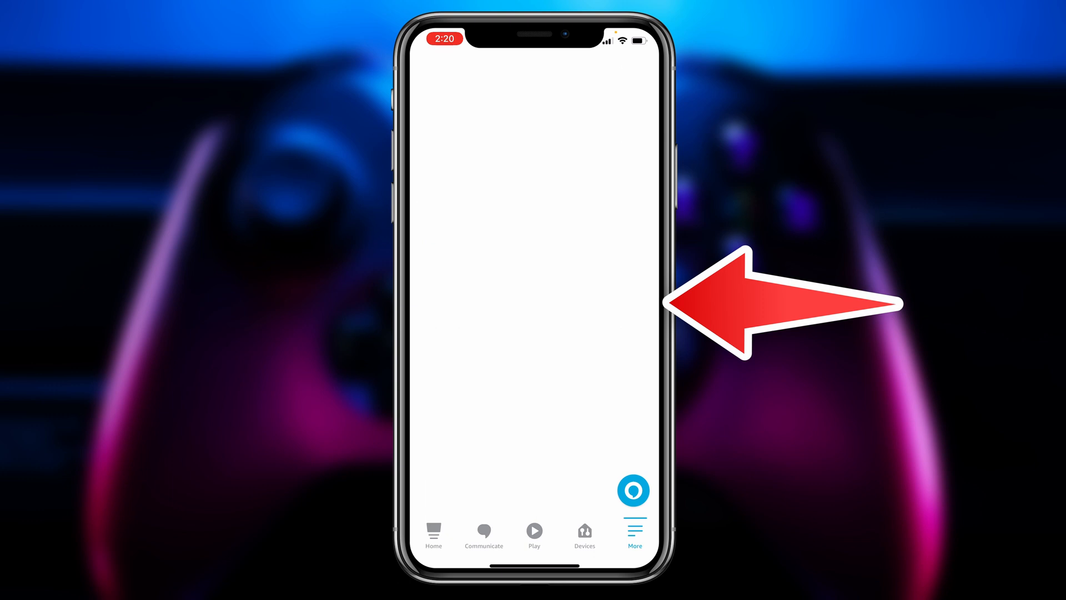
# Step: Choose TV Lights under Smart Home > Lights and enable its Power On setting
pyautogui.click(633, 533)
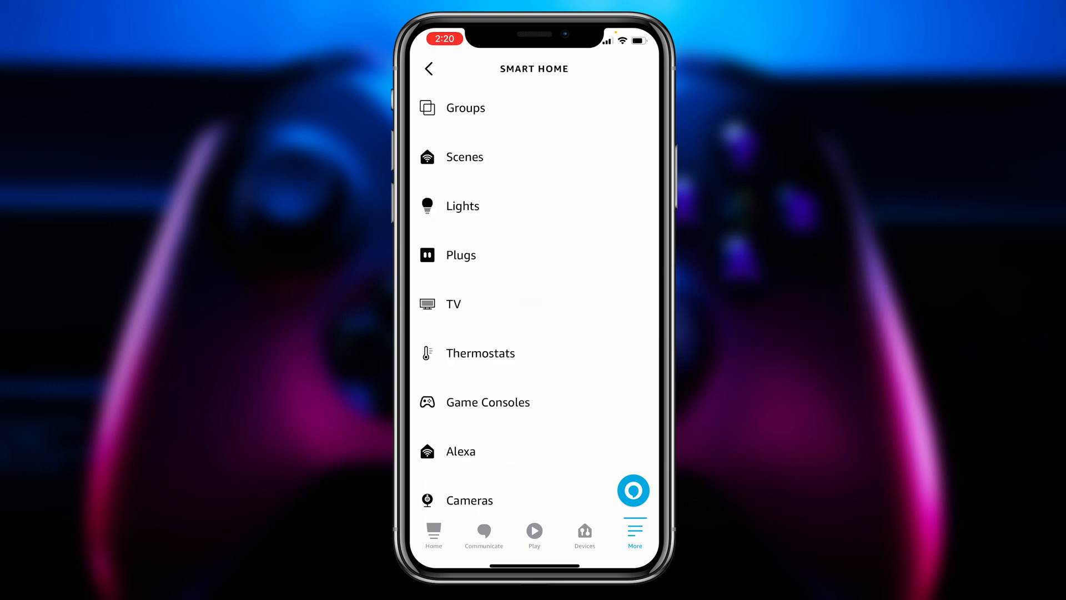
pyautogui.click(462, 205)
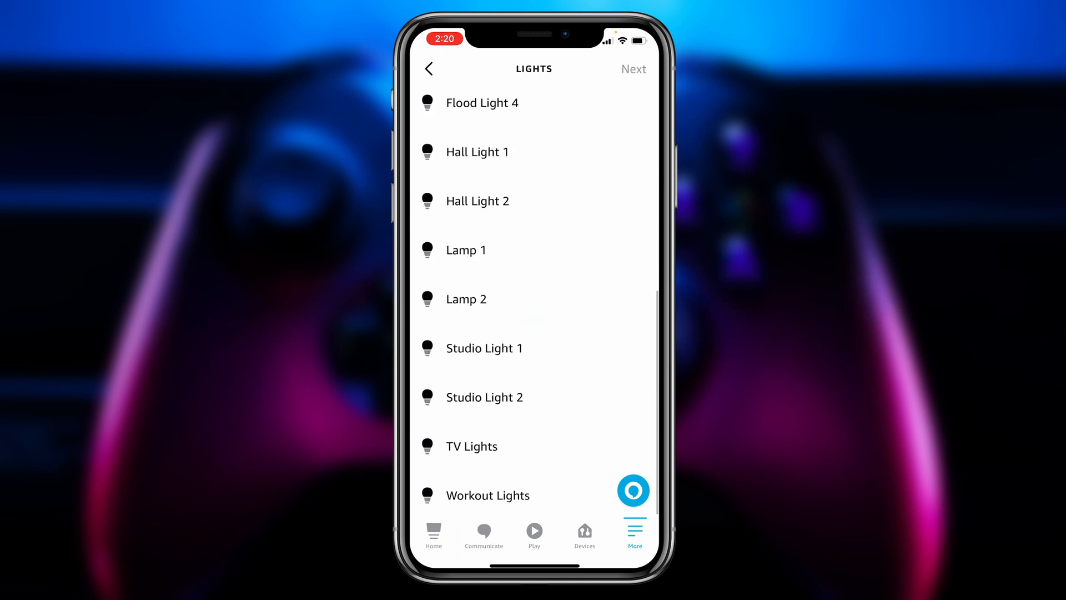
pyautogui.click(471, 447)
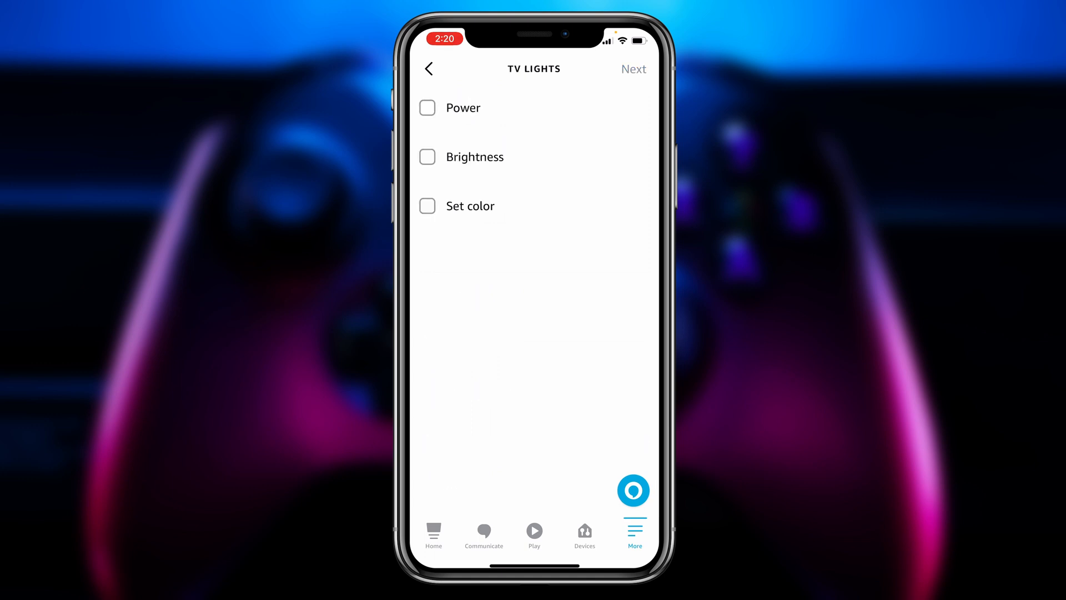
pyautogui.click(427, 107)
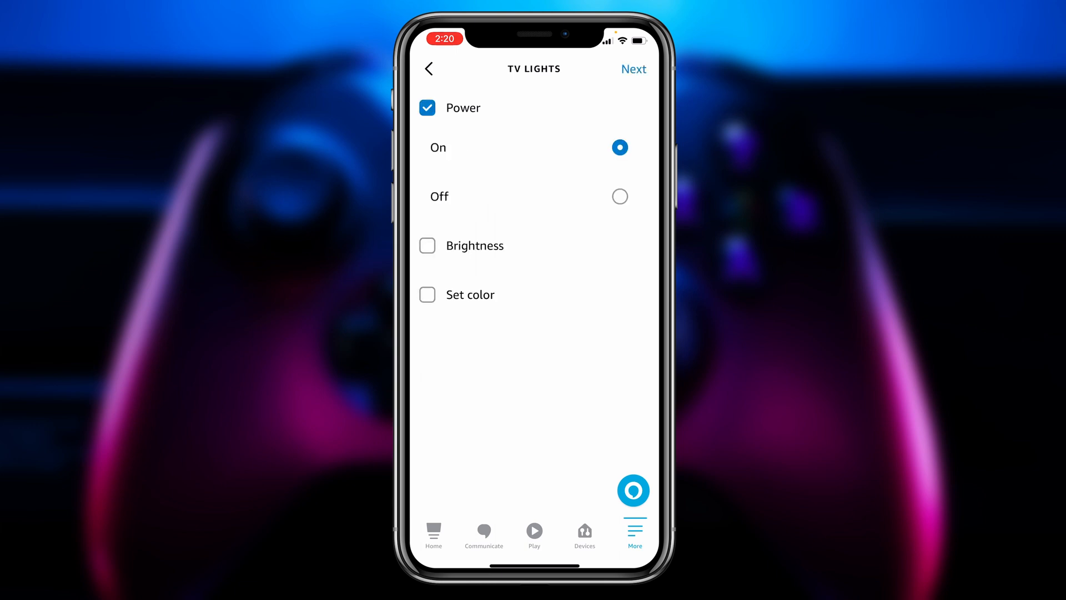
# Step: Browse the TV Lights colour list without choosing one and confirm the power-on action
pyautogui.click(426, 245)
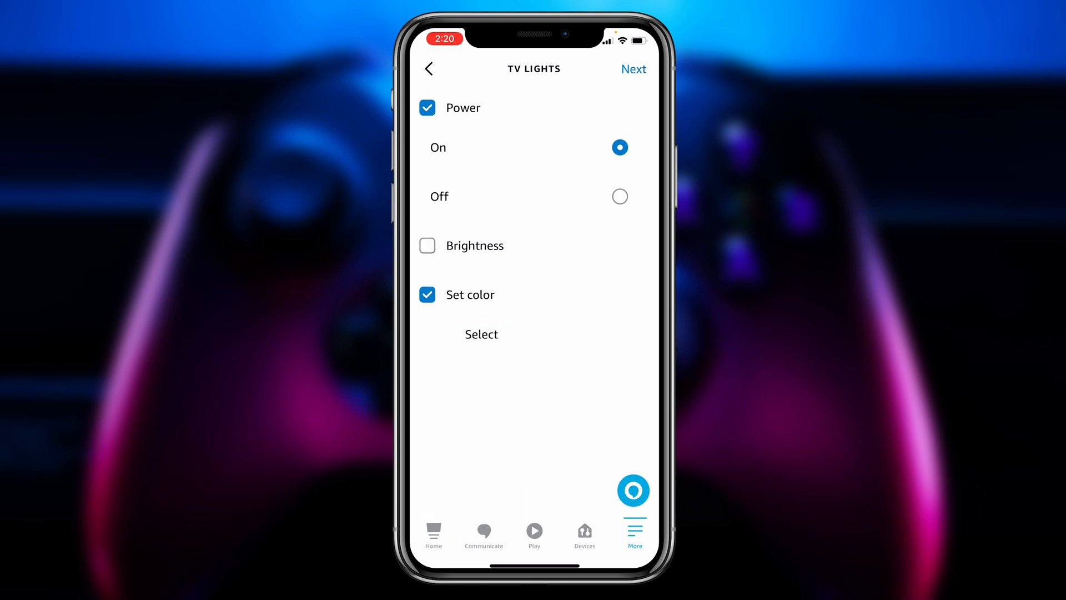
pyautogui.click(481, 334)
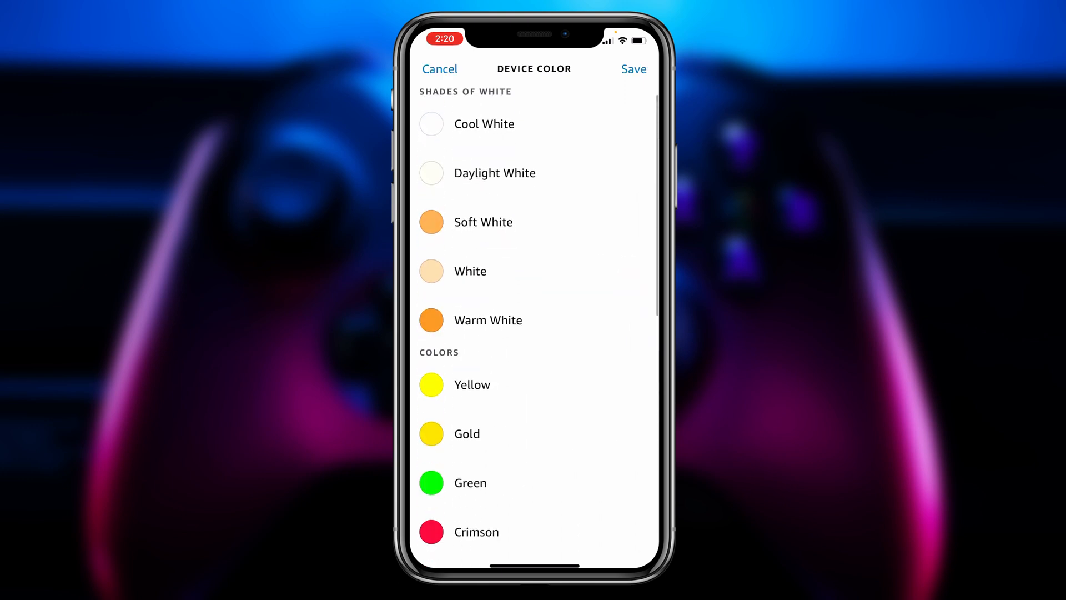
pyautogui.scroll(-3)
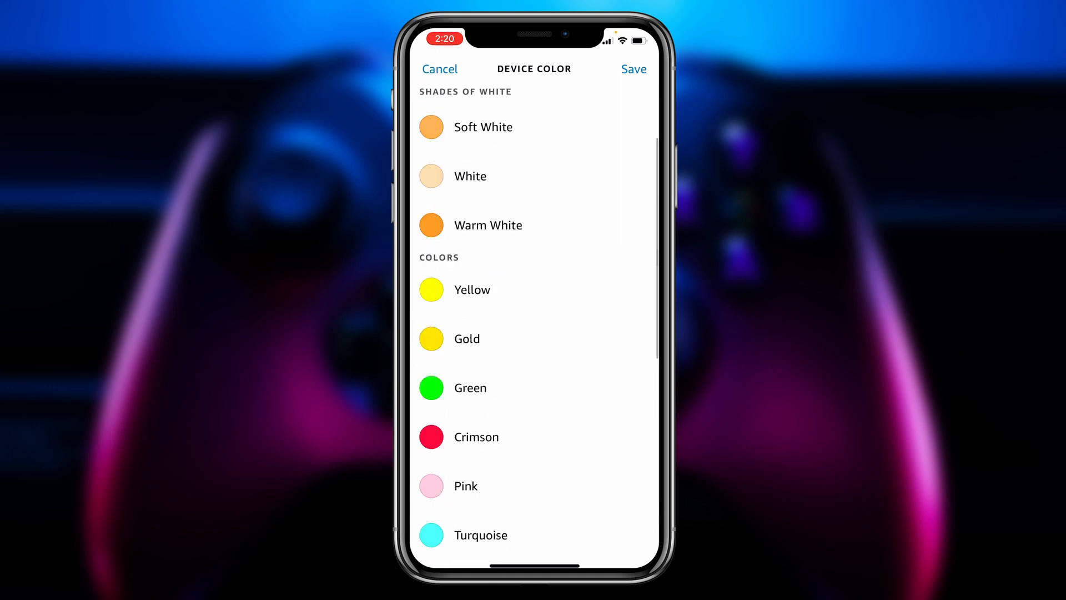
pyautogui.scroll(-3)
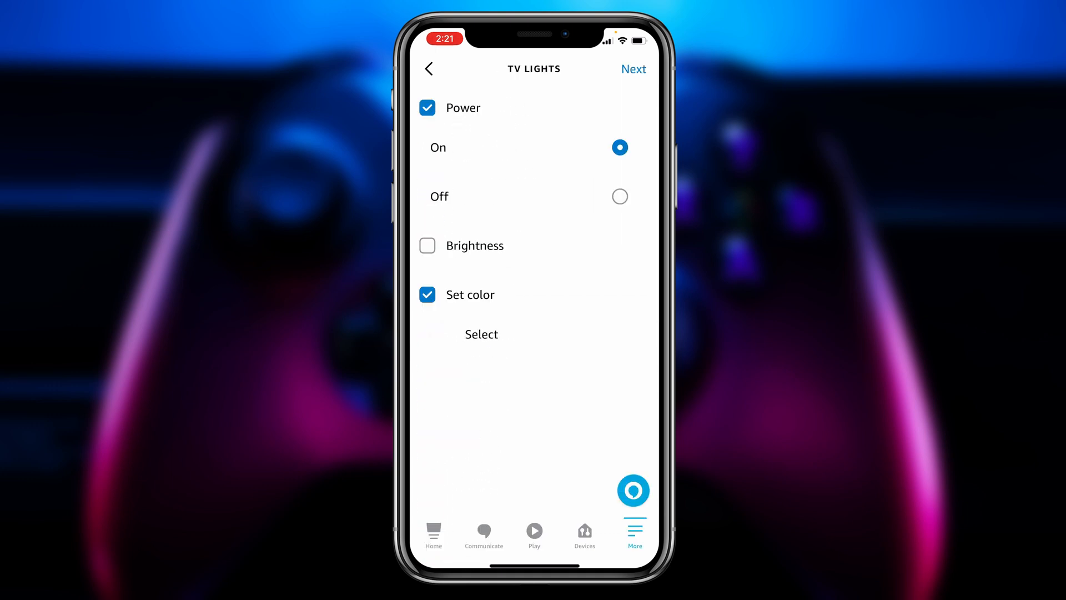
pyautogui.click(632, 69)
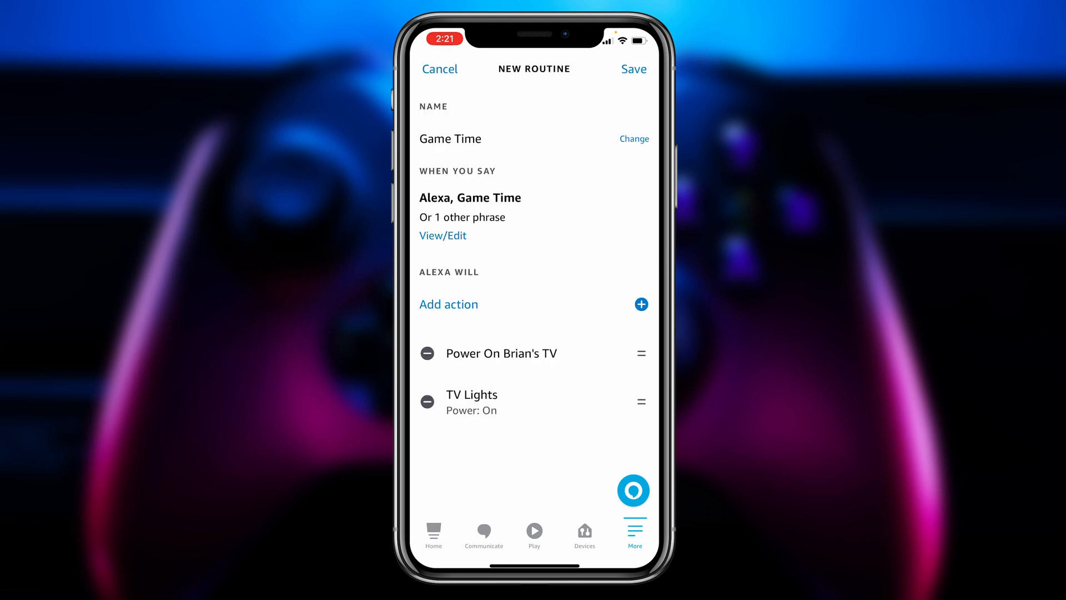
# Step: Add a custom action saying 'Set the TV input to HDMI 1'
pyautogui.click(447, 304)
pyautogui.write('Set the TV input to HDM')
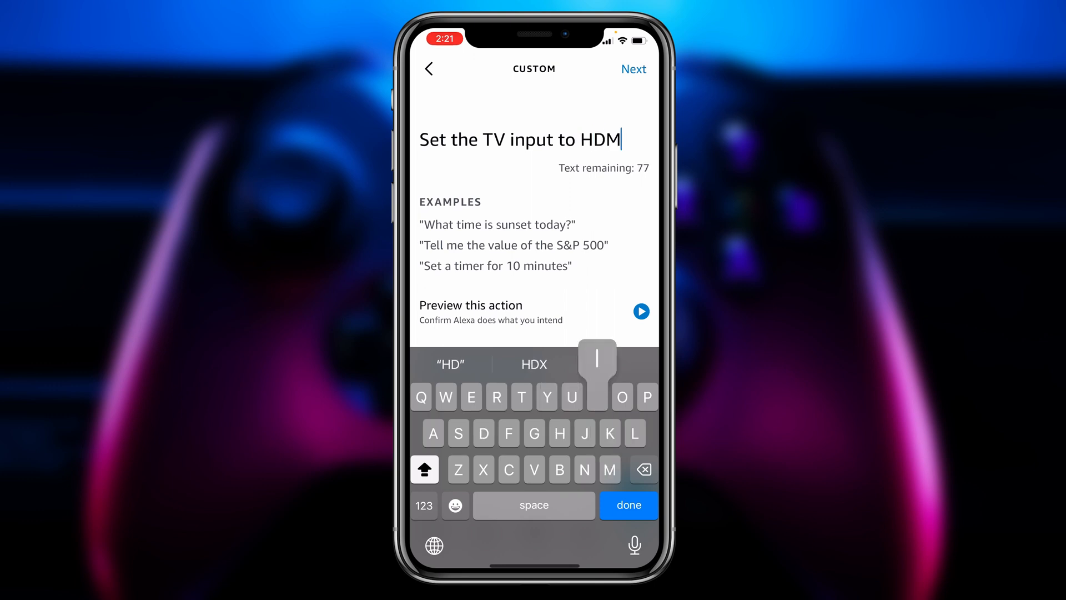
pyautogui.write('I 1')
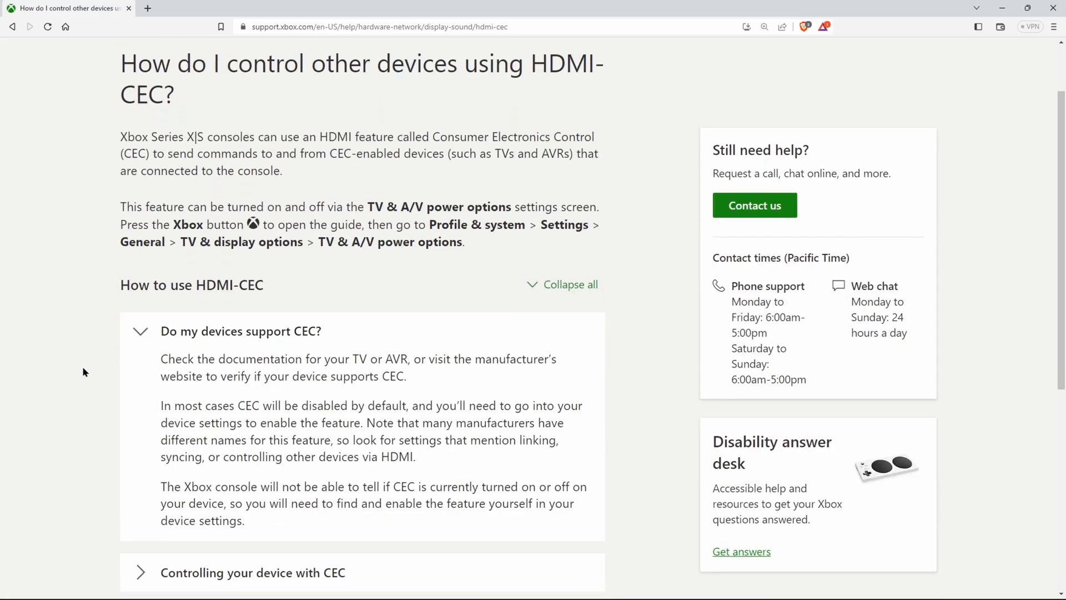
pyautogui.scroll(-3)
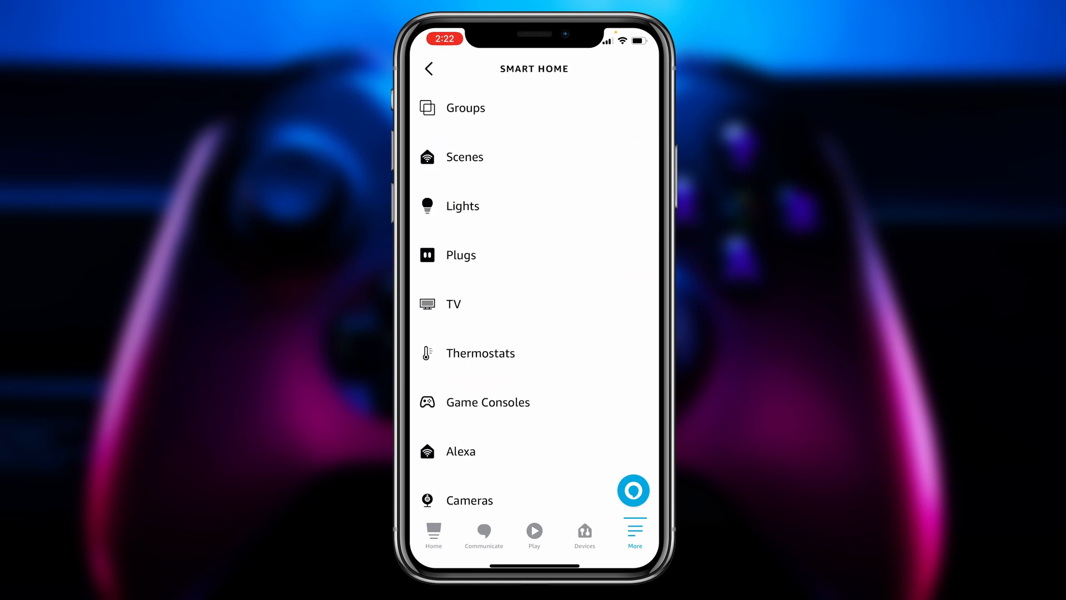
# Step: Add a Game Consoles action that powers on the Xbox S
pyautogui.click(487, 401)
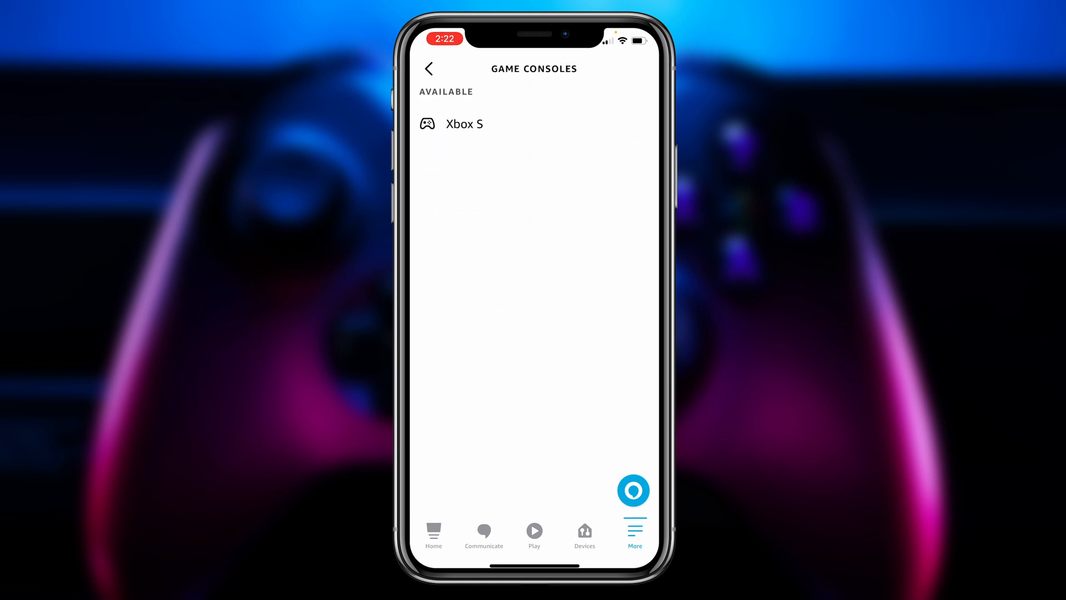
pyautogui.click(464, 123)
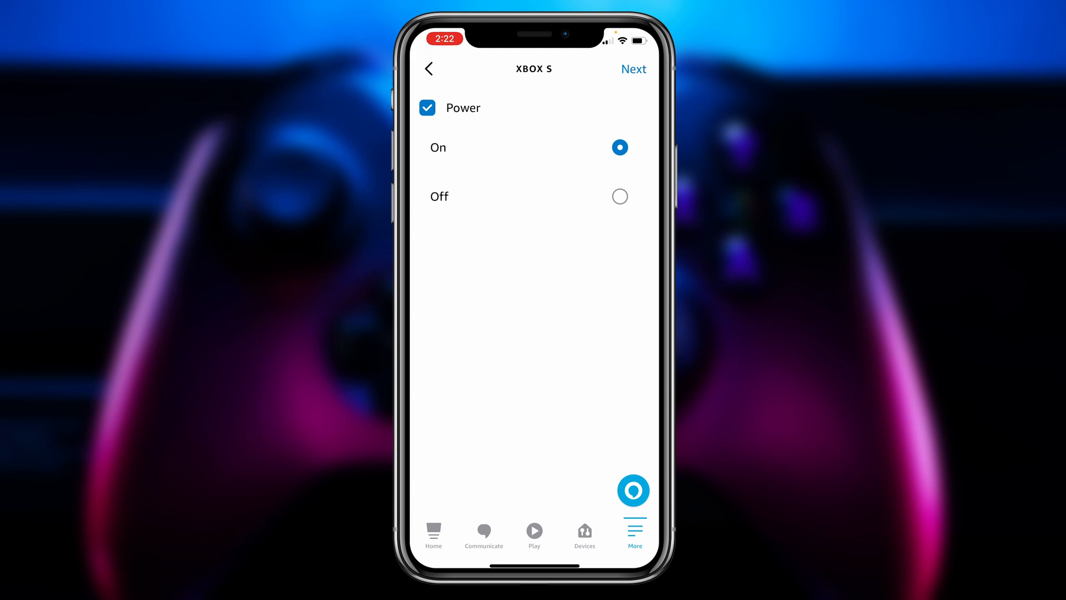
pyautogui.click(633, 68)
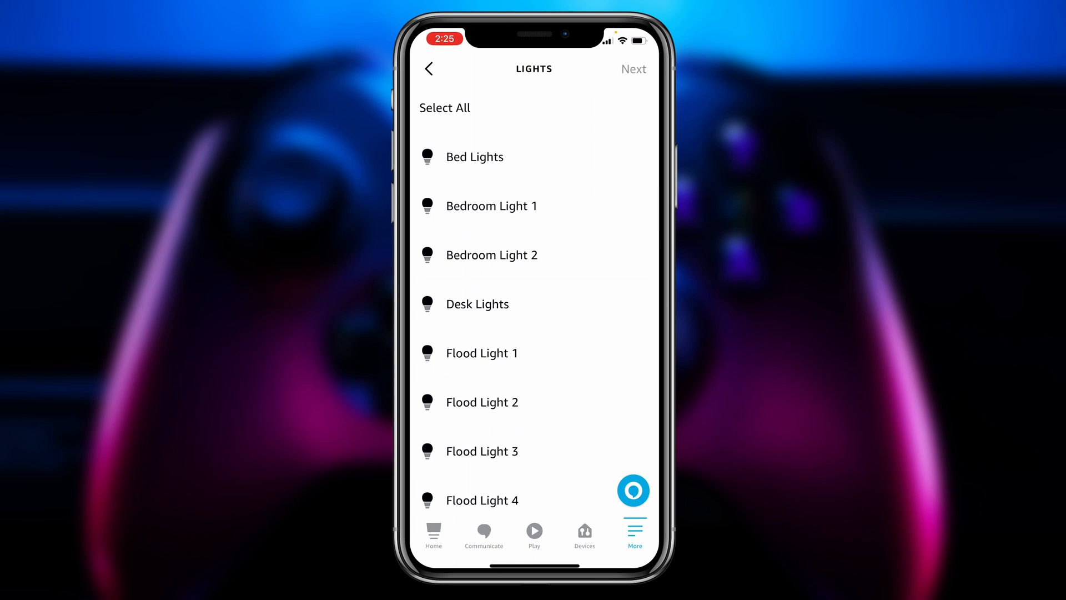
# Step: Add a Bed Lights power-on action and save the Game Time routine
pyautogui.click(476, 156)
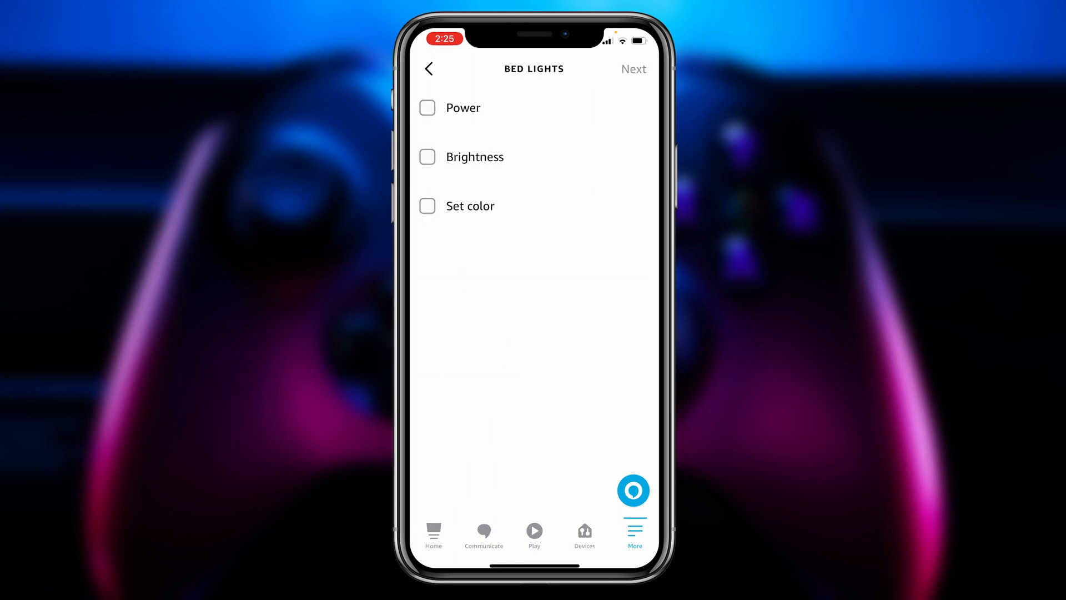
pyautogui.click(426, 108)
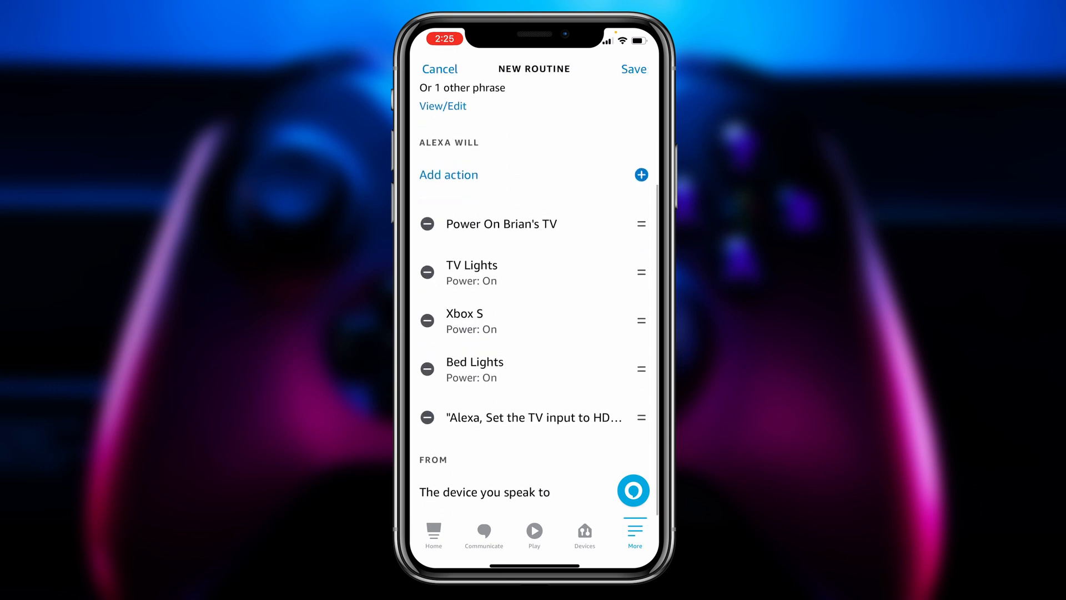
pyautogui.click(632, 69)
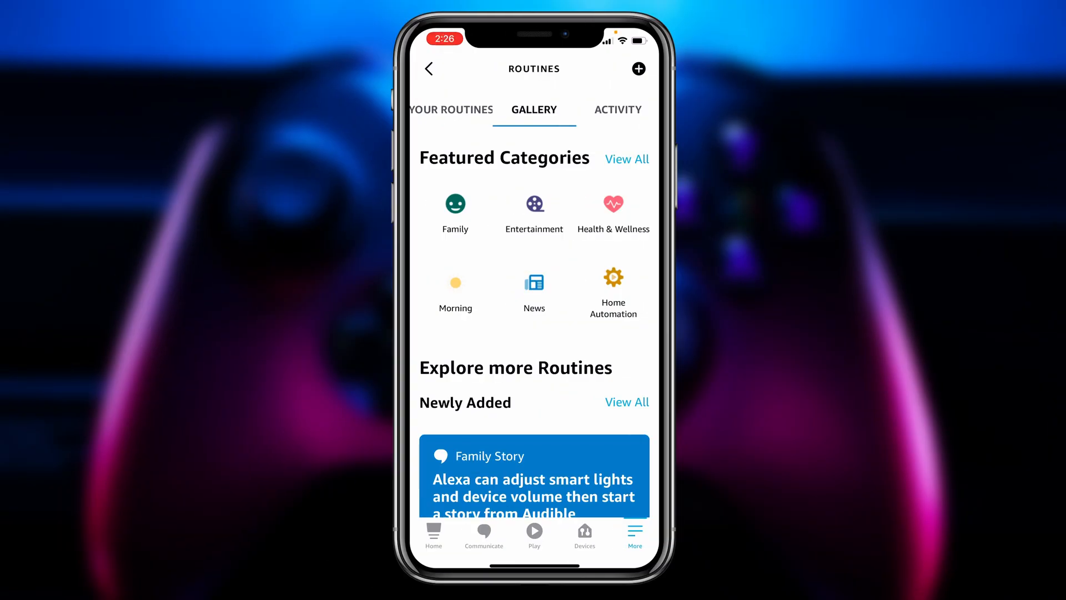
# Step: Create a new routine and name it 'Game Over'
pyautogui.click(637, 69)
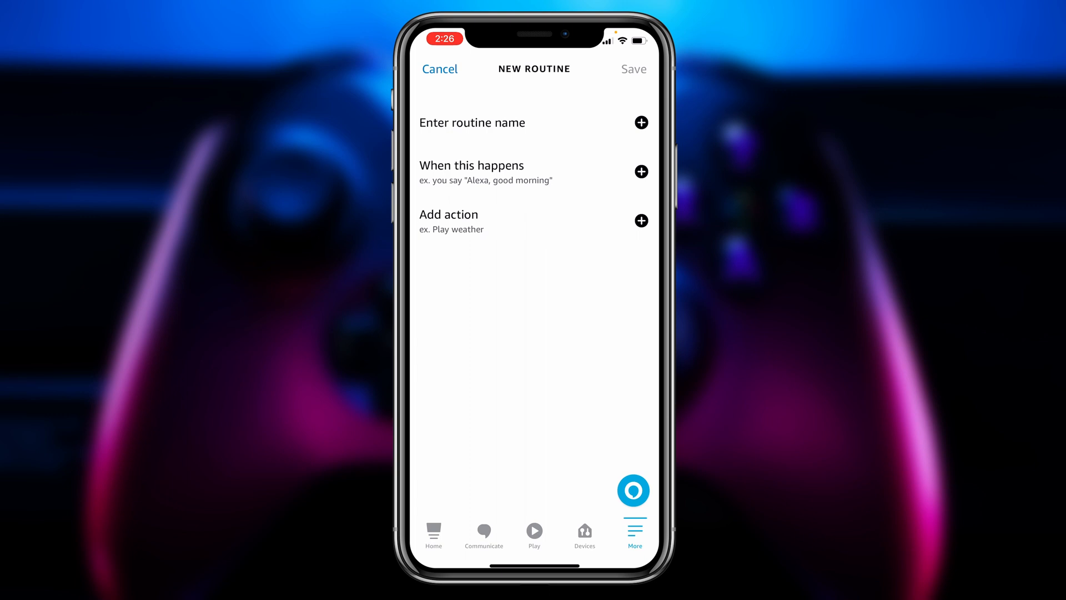
pyautogui.click(472, 122)
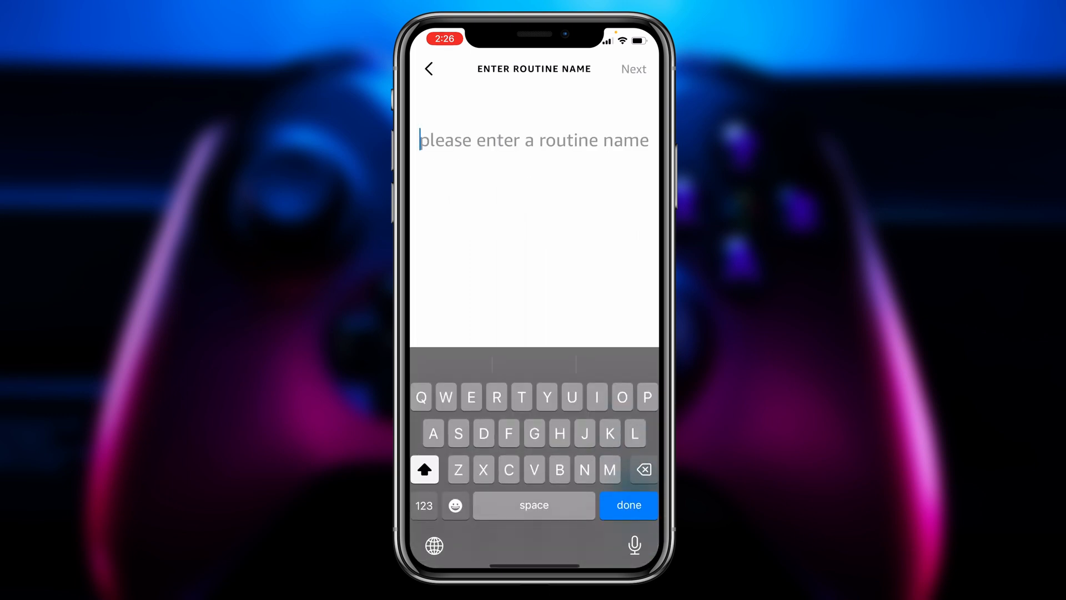
pyautogui.write('Game Over')
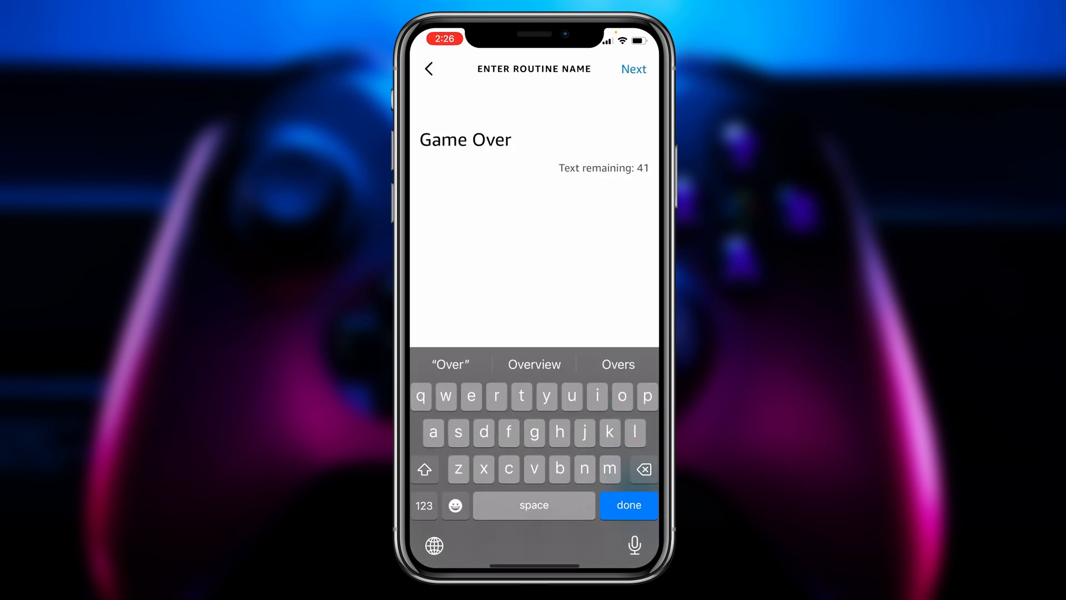
pyautogui.click(632, 69)
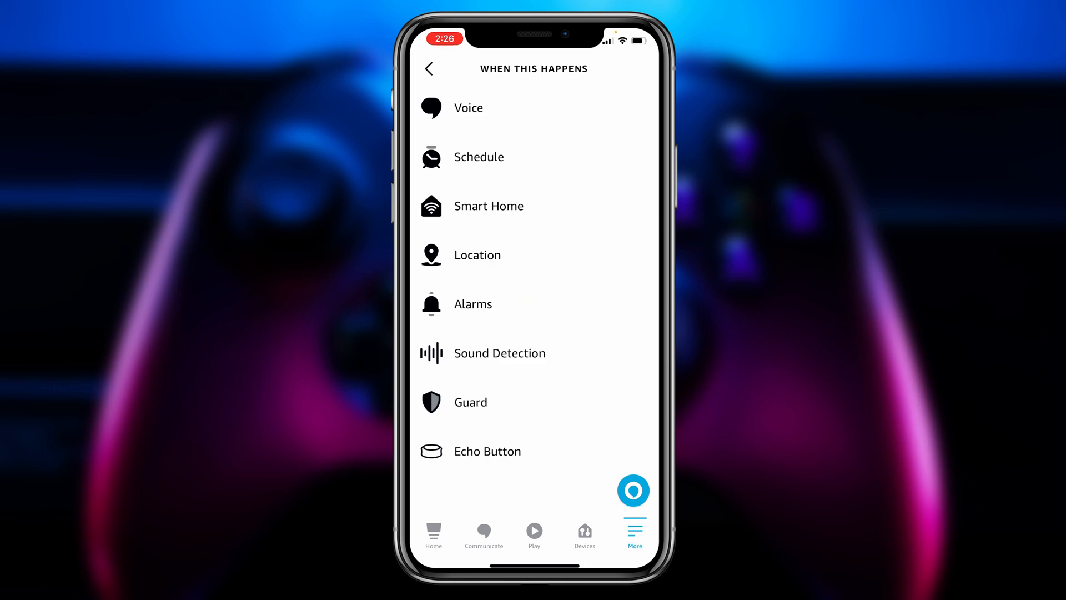
# Step: Set its voice trigger to the phrase 'Game Over'
pyautogui.click(467, 108)
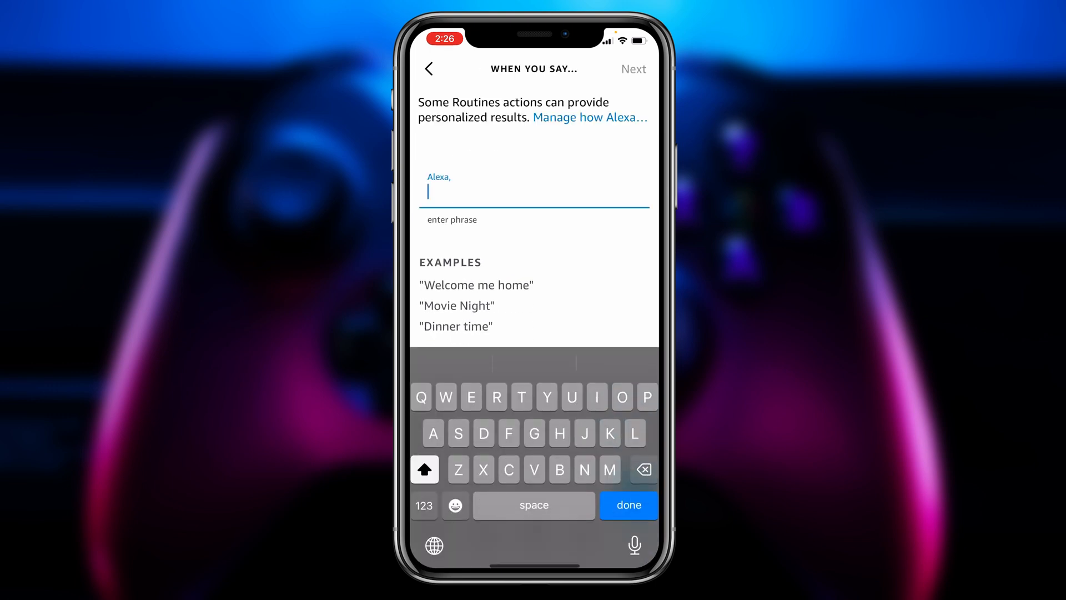
pyautogui.write('Game Ve')
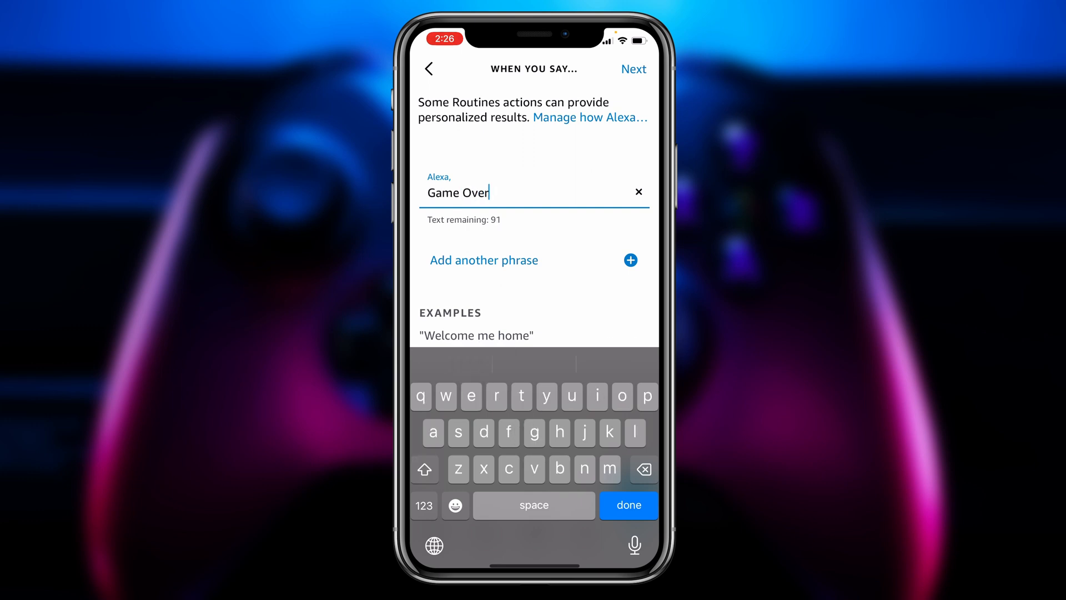
pyautogui.click(627, 506)
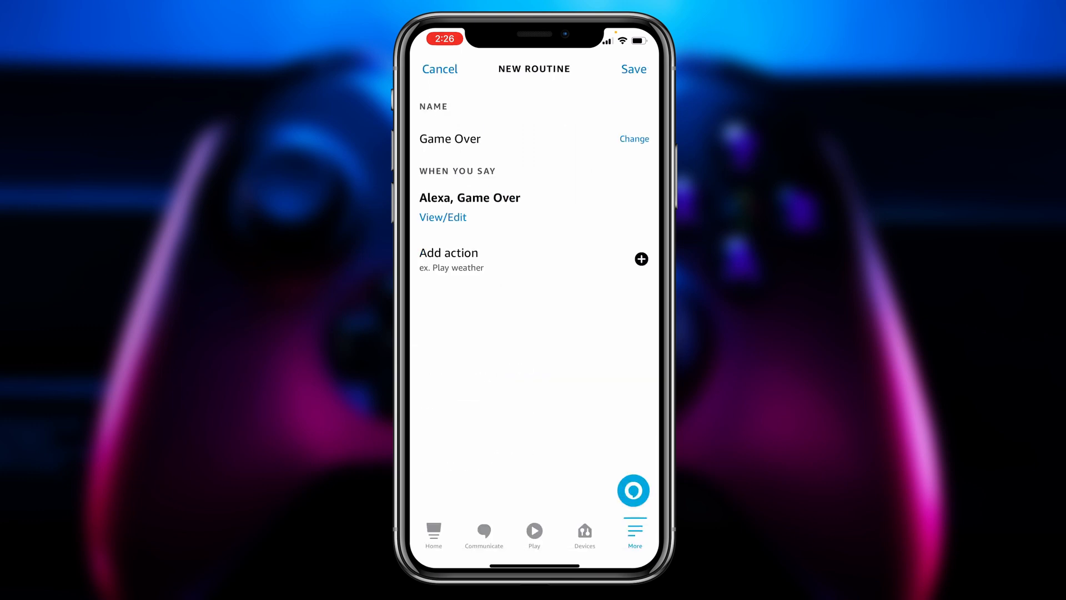
# Step: Add an action that powers off Brian's TV
pyautogui.click(640, 259)
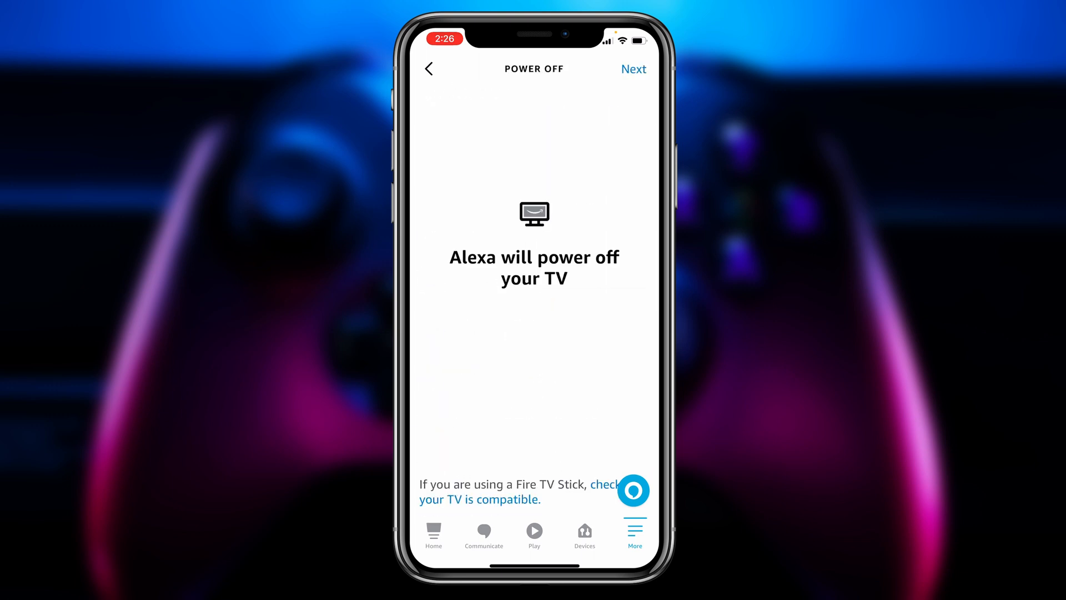
pyautogui.click(633, 69)
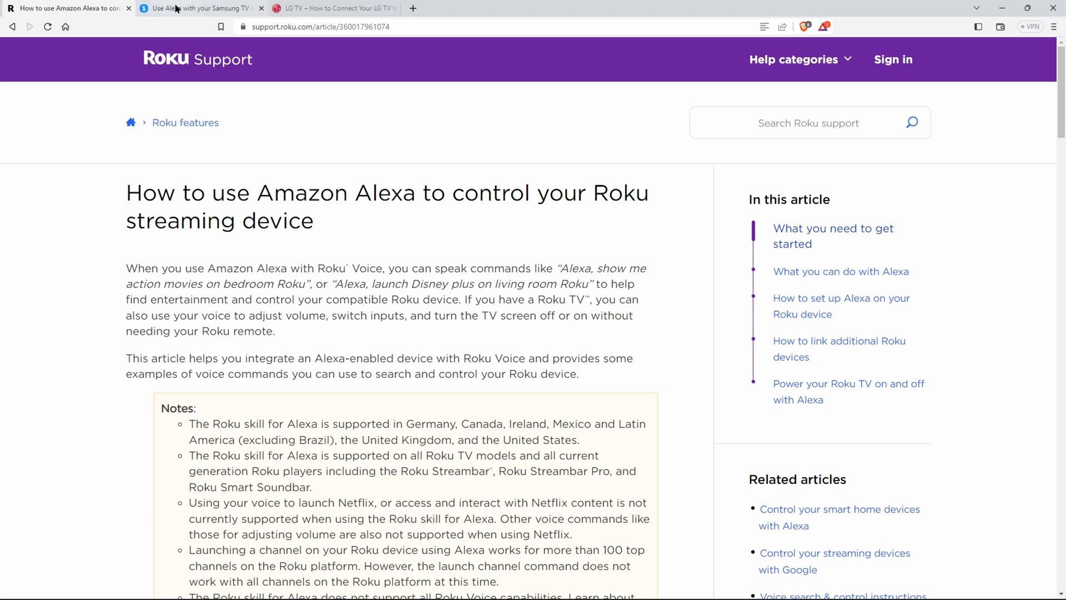
# Step: View the Roku Support article on controlling a Roku device with Alexa
pyautogui.click(330, 7)
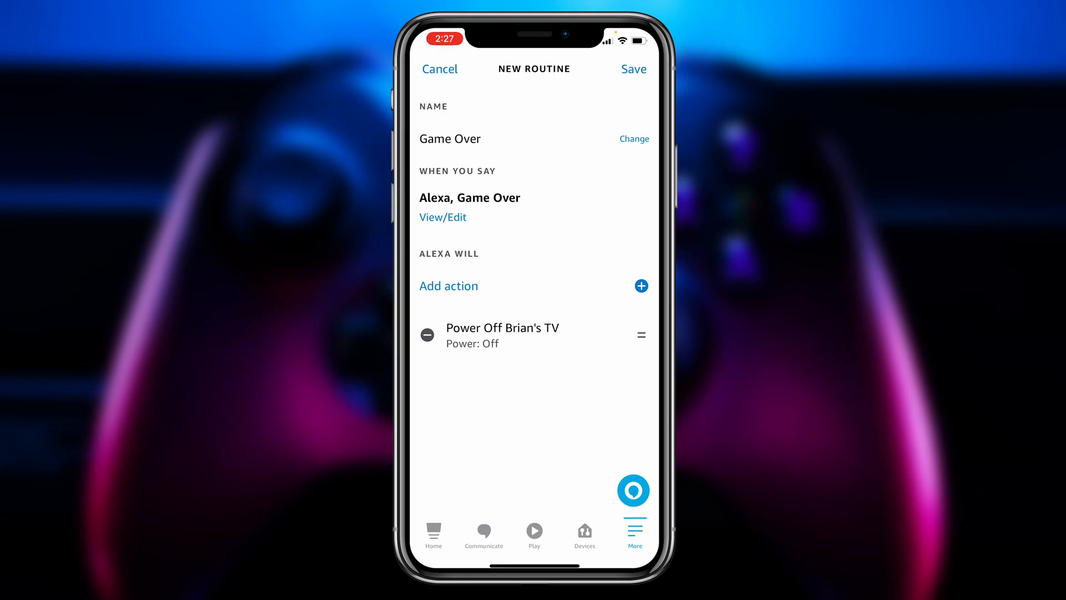
# Step: Add a TV Lights action with Power set to Off
pyautogui.click(447, 286)
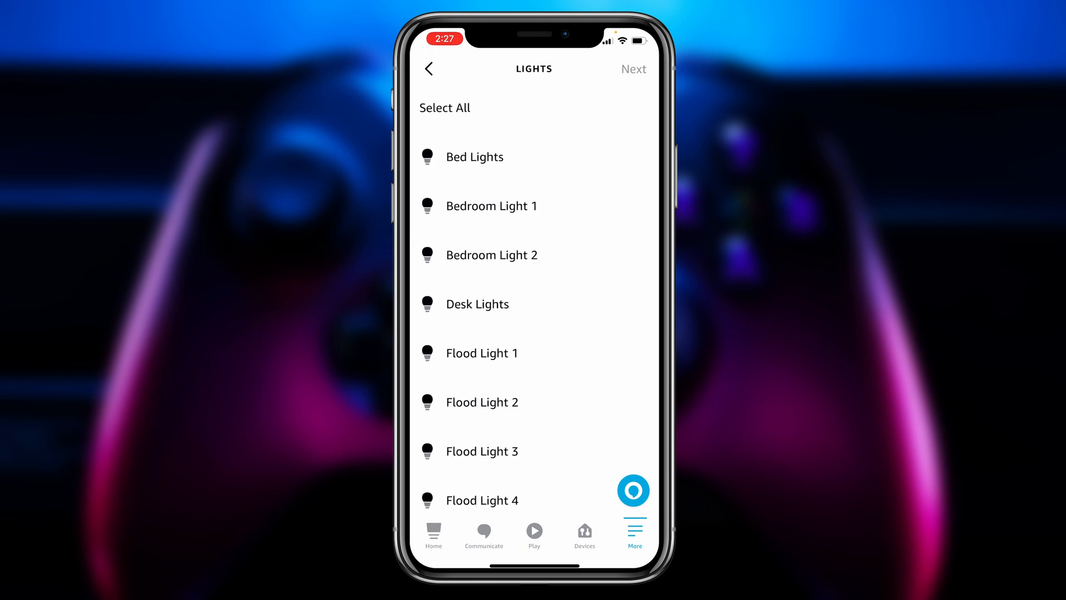
pyautogui.scroll(-3)
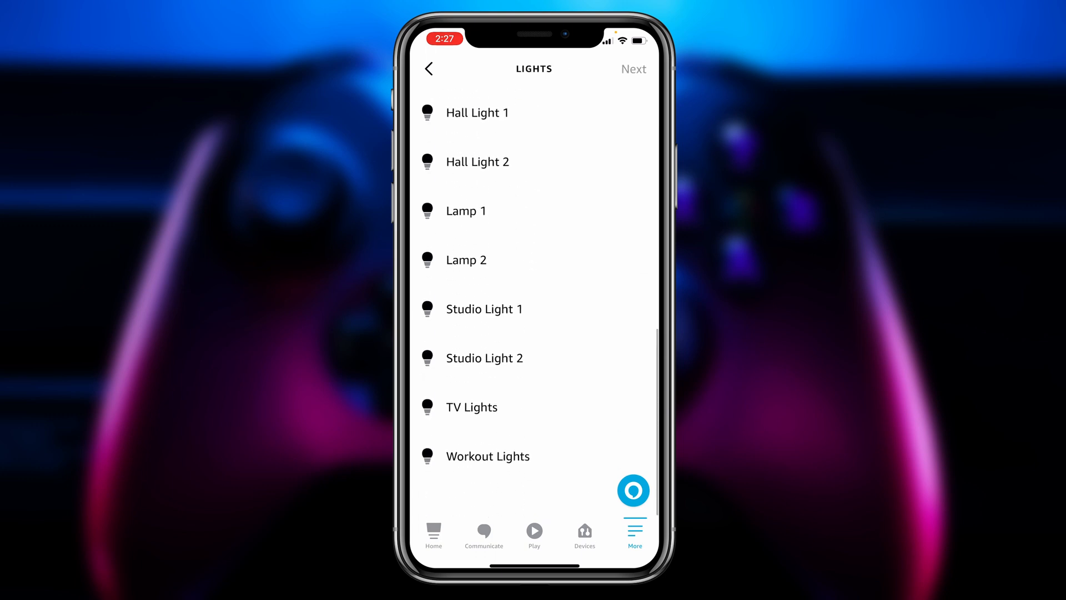
pyautogui.click(470, 406)
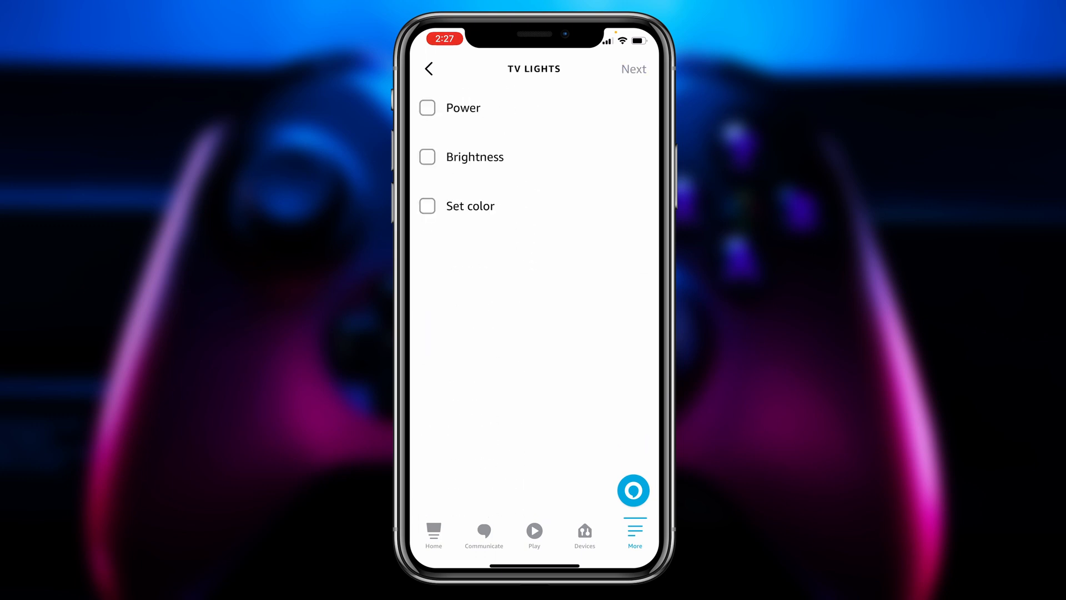
pyautogui.click(427, 108)
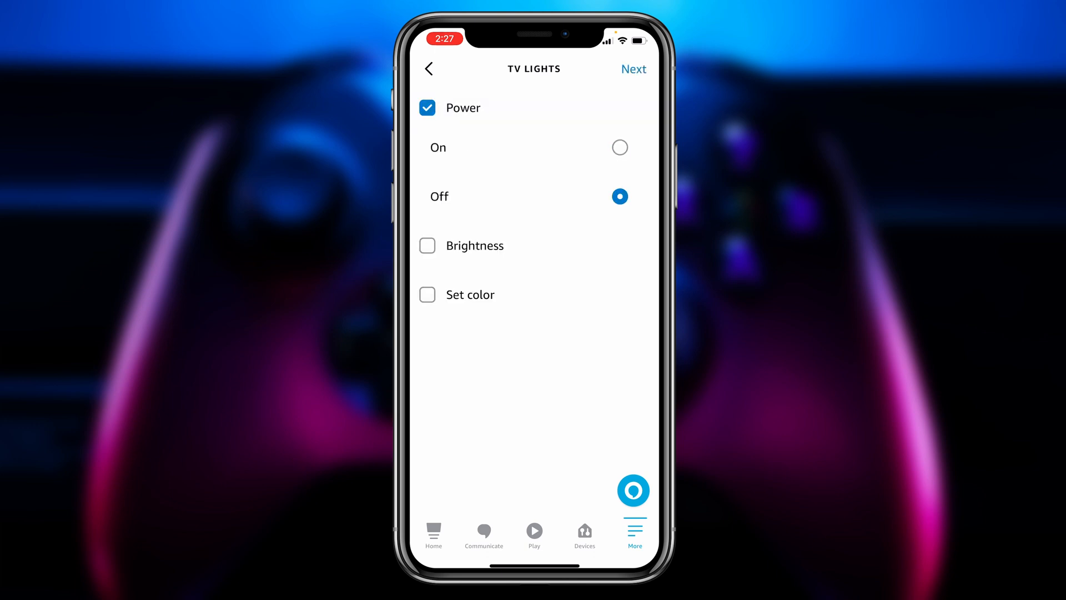
pyautogui.click(632, 69)
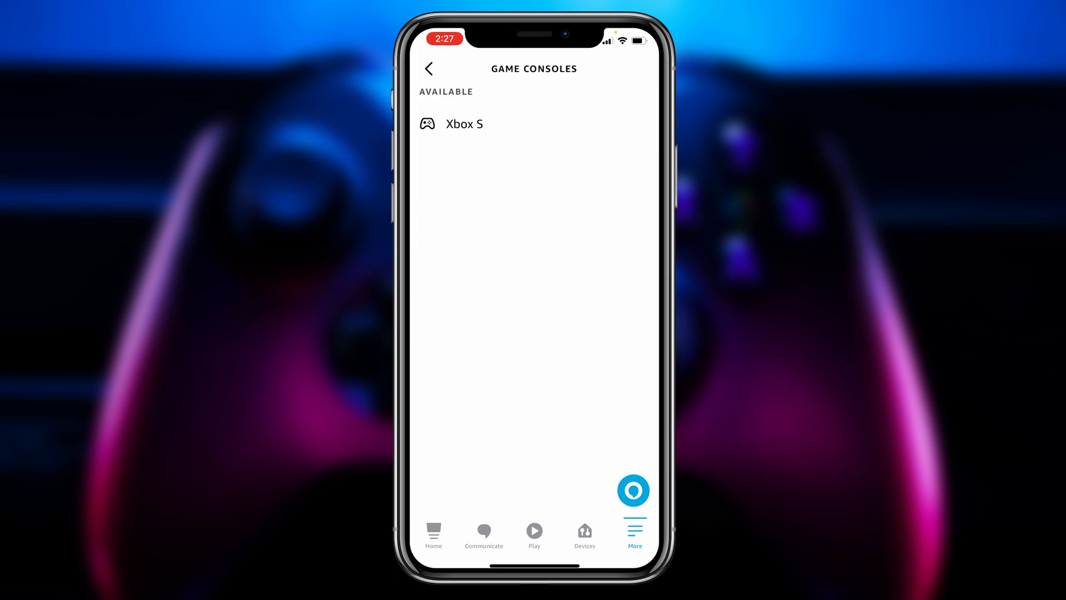
# Step: Look at the Xbox S under Game Consoles and back out without adding it
pyautogui.click(464, 123)
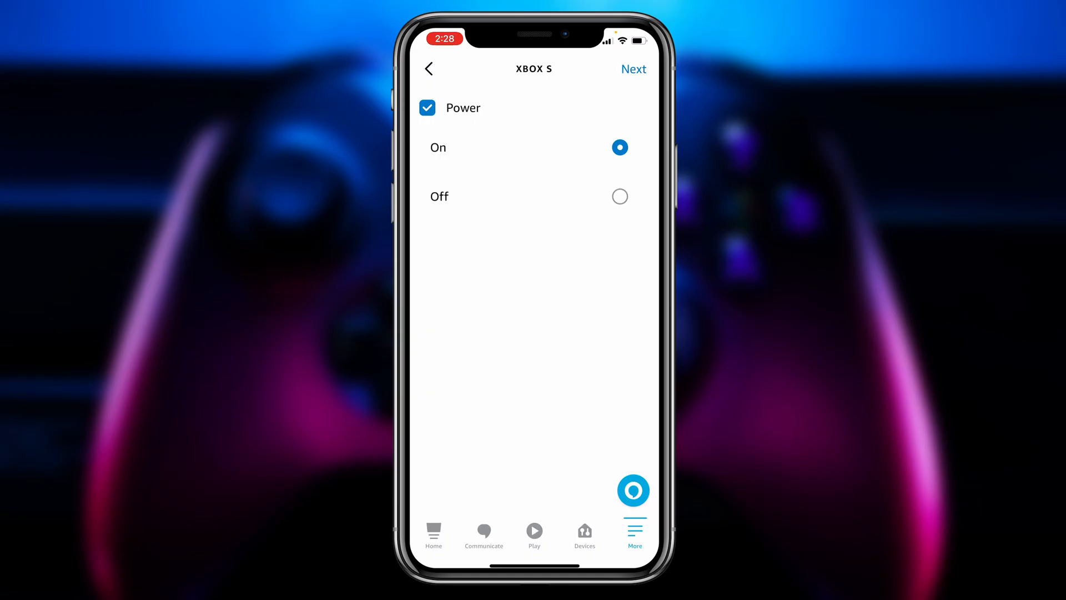
pyautogui.click(428, 69)
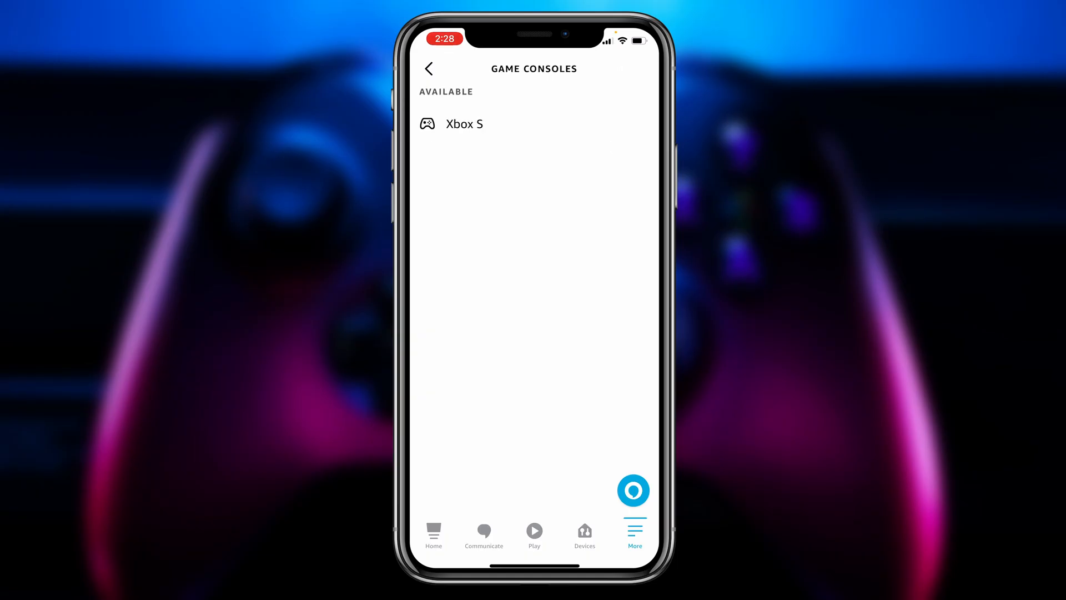
# Step: Return to the New Routine screen and save the Game Over routine
pyautogui.click(429, 69)
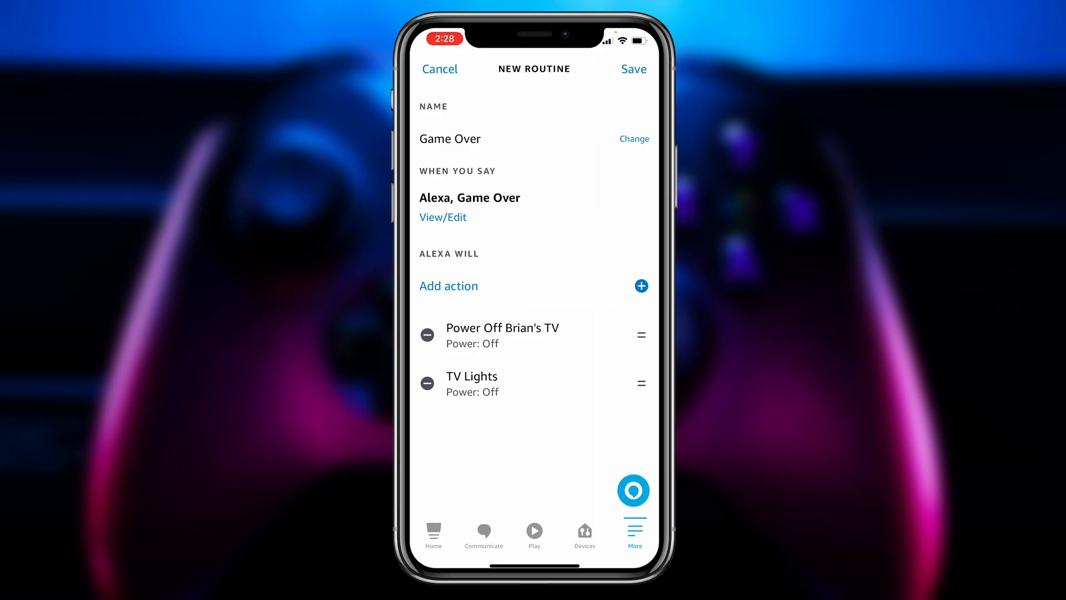
pyautogui.click(632, 69)
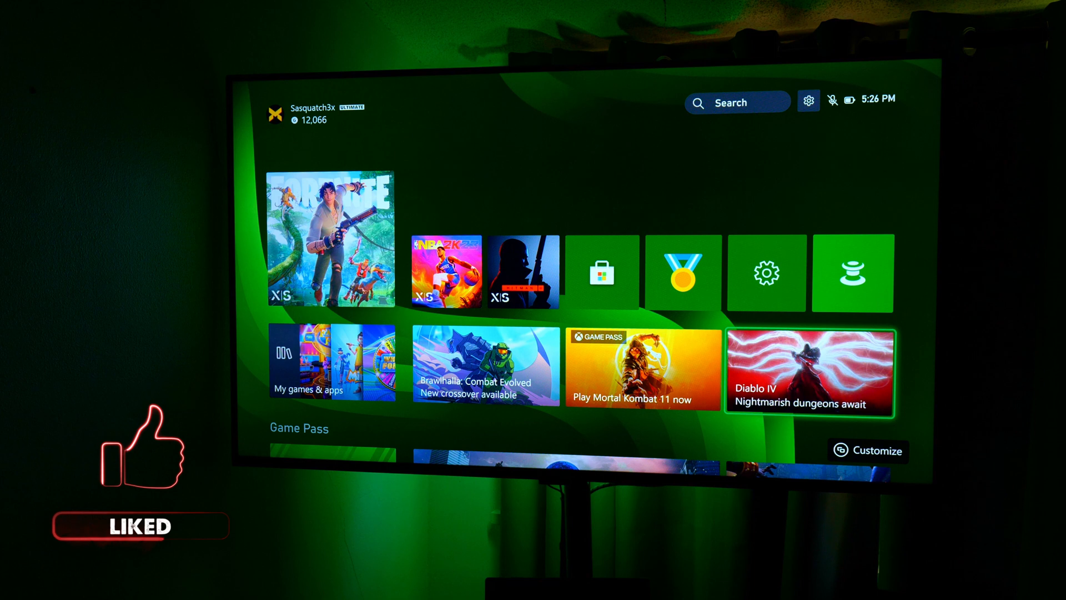
# Step: Trigger 'Game Time' so the TV, lights and Xbox come on to the home screen
pyautogui.click(331, 237)
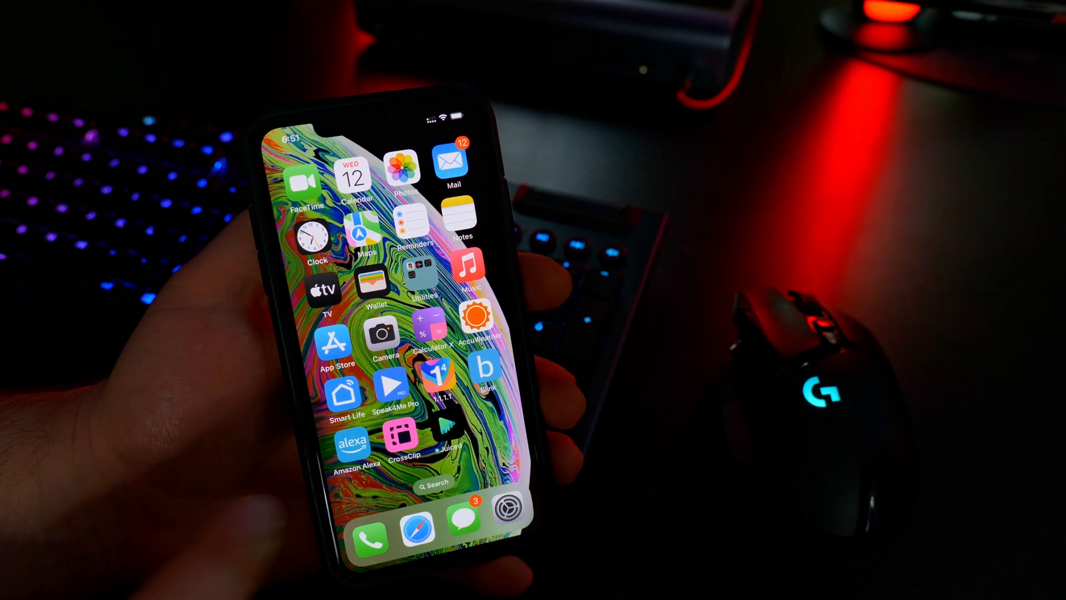
# Step: Reach a saved routine via More > Routines and browse its Add New action list
pyautogui.click(353, 441)
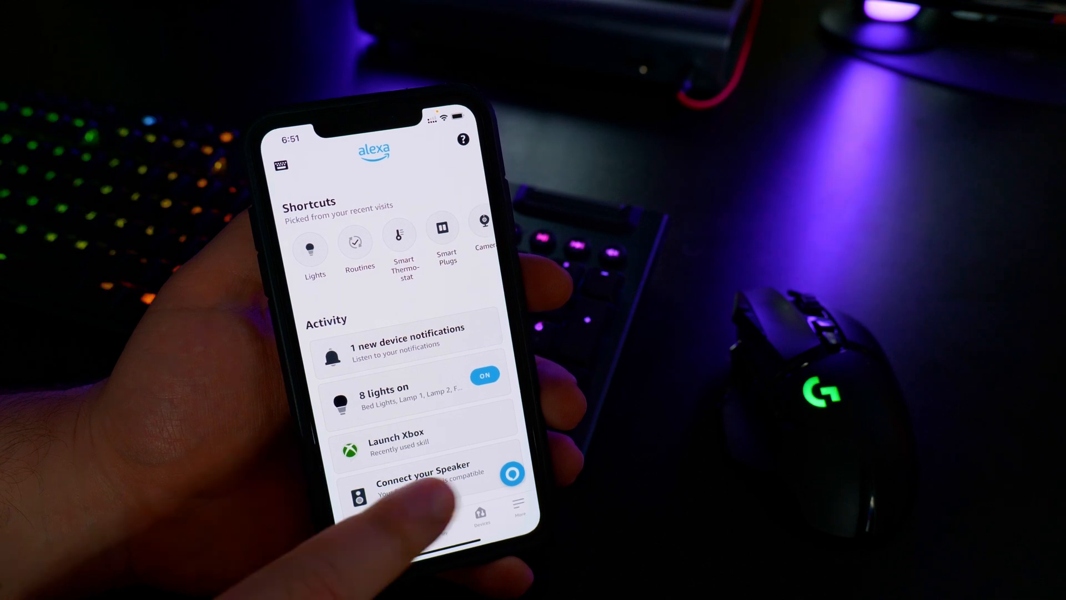
pyautogui.click(519, 505)
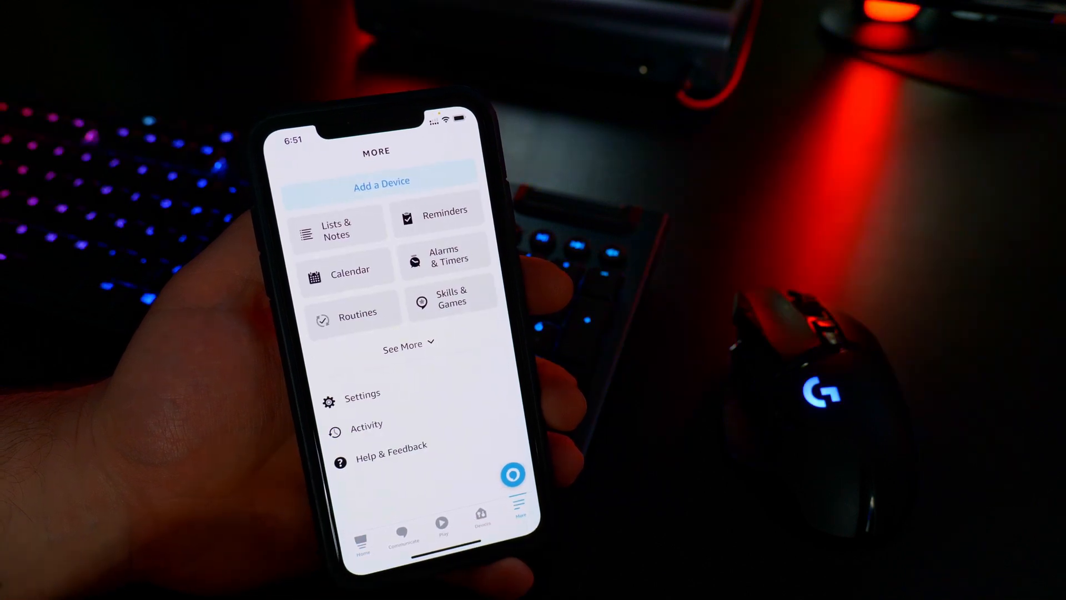
pyautogui.click(356, 312)
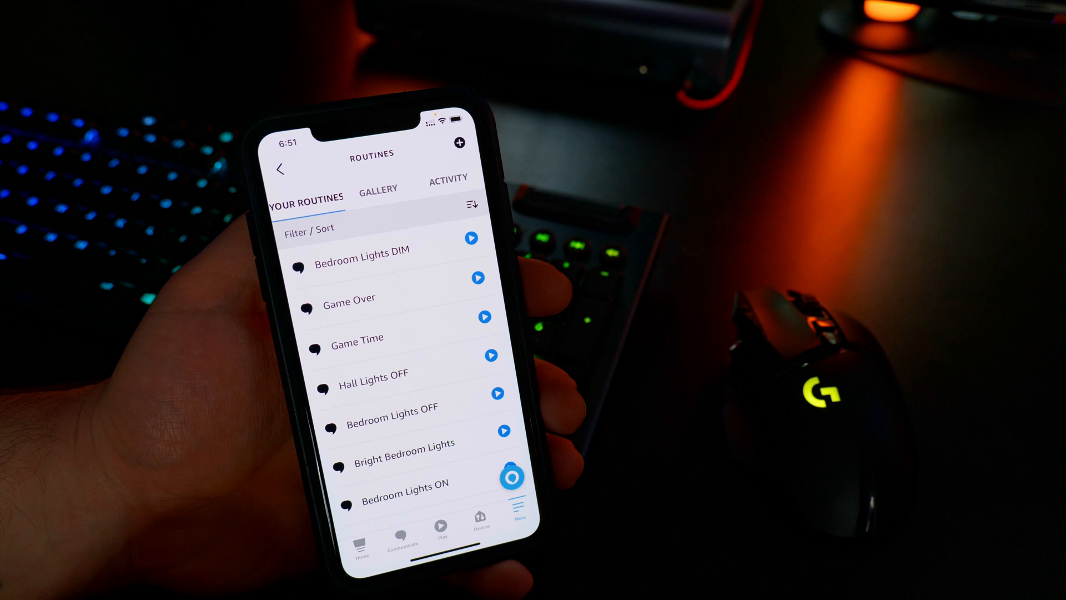
pyautogui.click(459, 143)
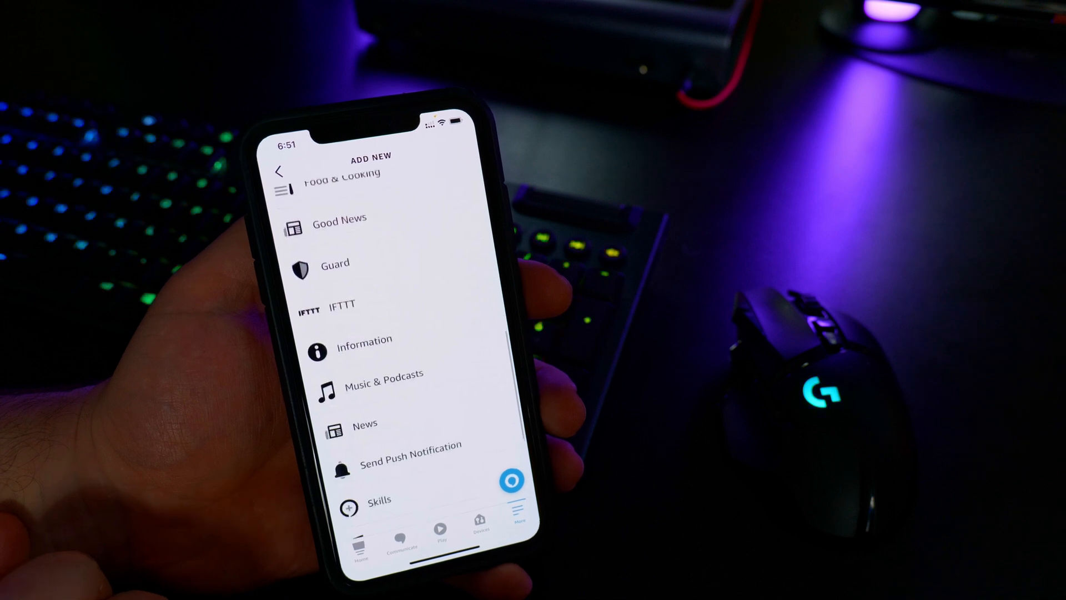
pyautogui.scroll(-3)
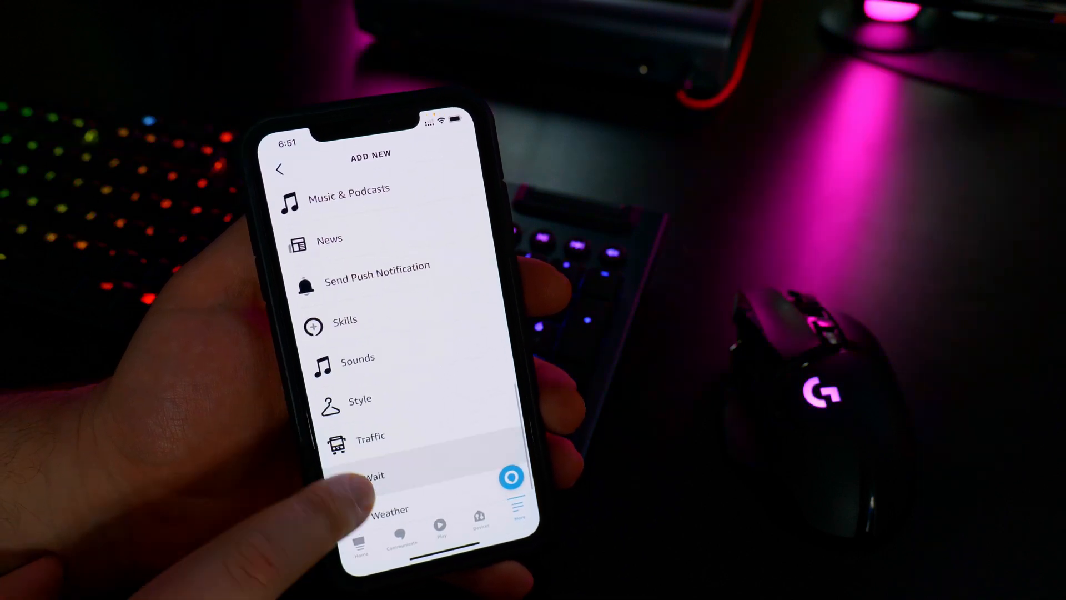
pyautogui.scroll(-3)
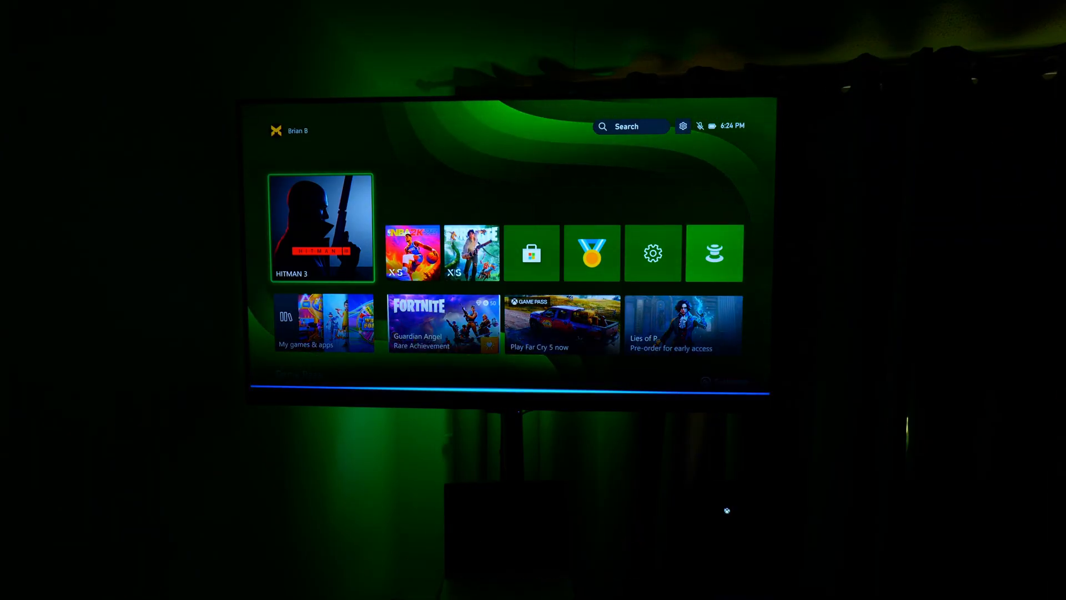
pyautogui.click(321, 225)
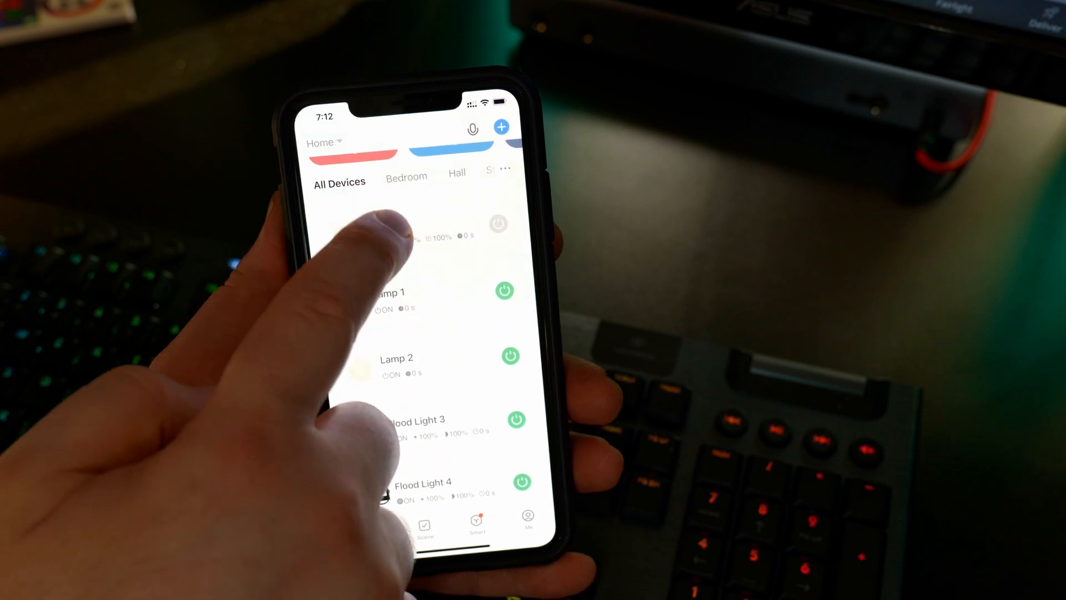
# Step: Show the TV Lights device page in Smart Life, reporting the lights off
pyautogui.click(394, 231)
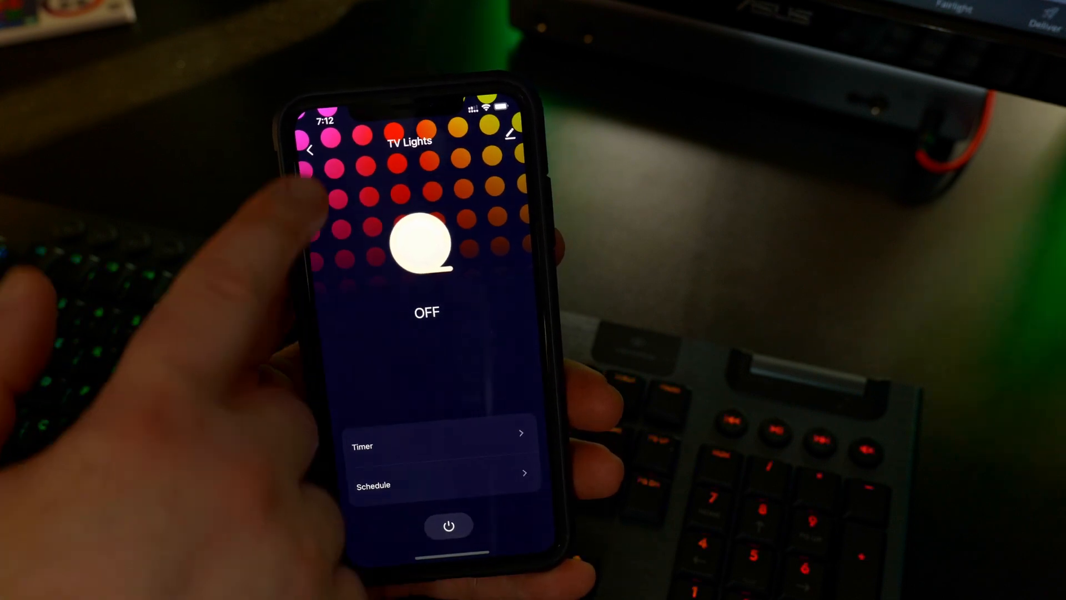